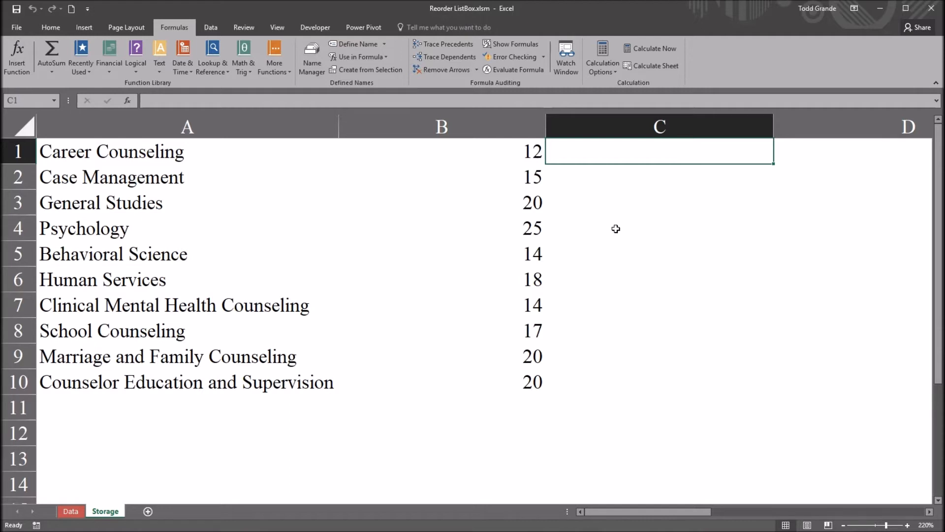
mouse_move(249, 188)
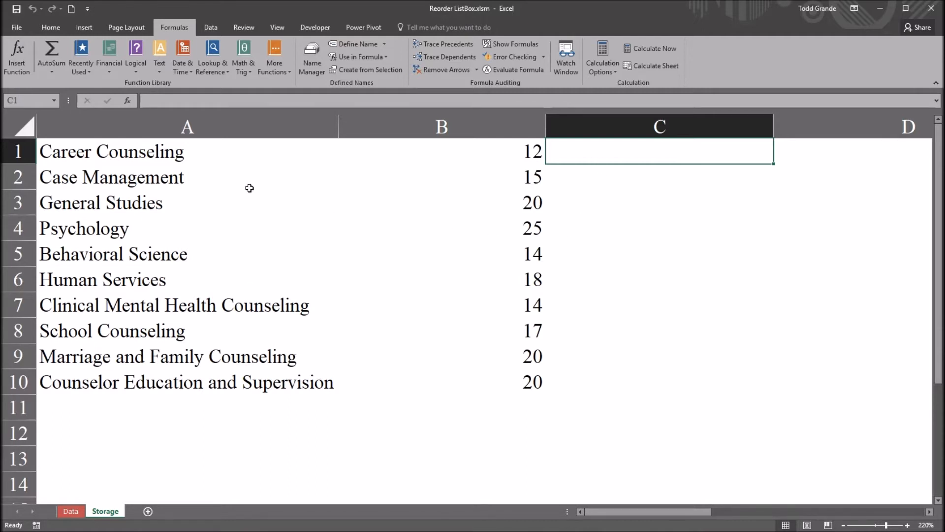
mouse_move(211, 153)
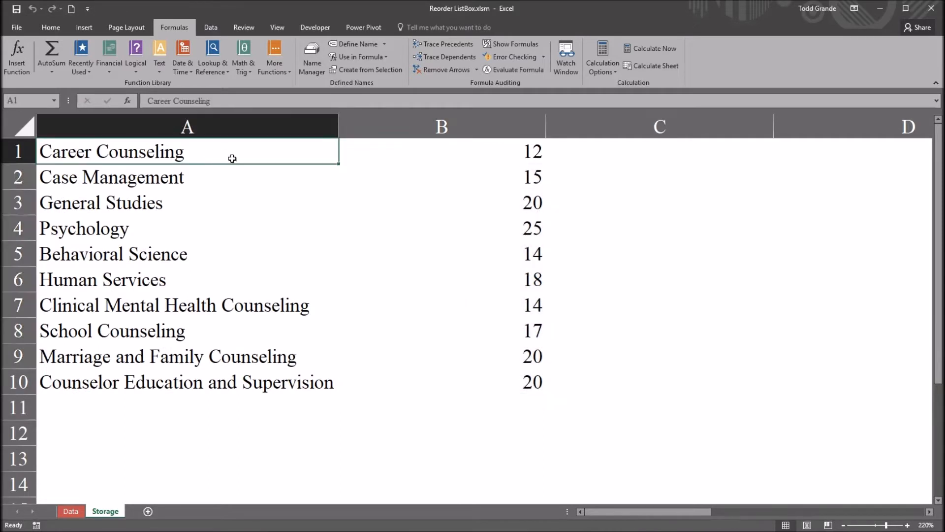
mouse_move(240, 160)
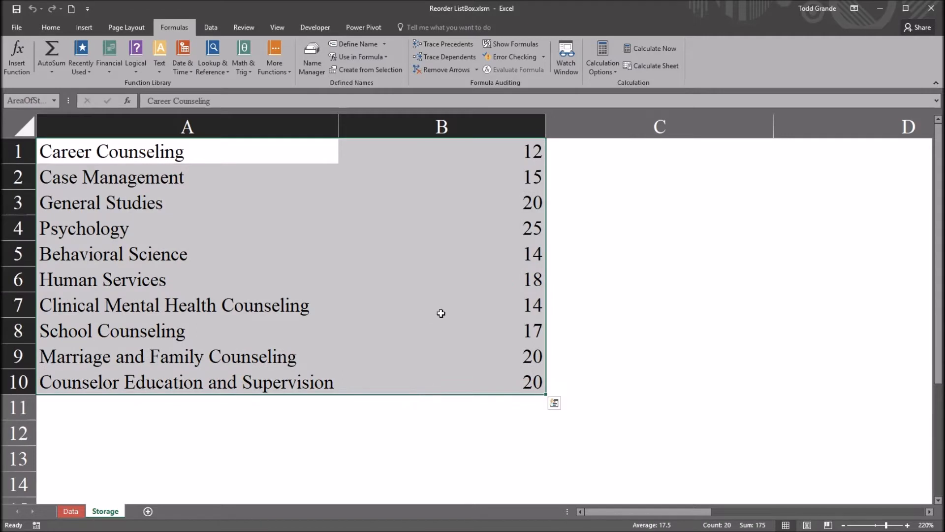
mouse_move(359, 272)
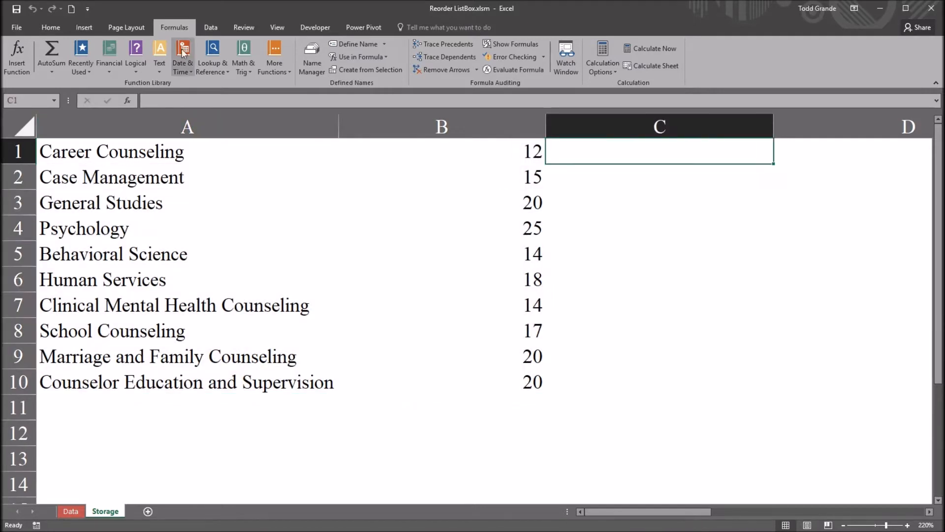
mouse_move(313, 68)
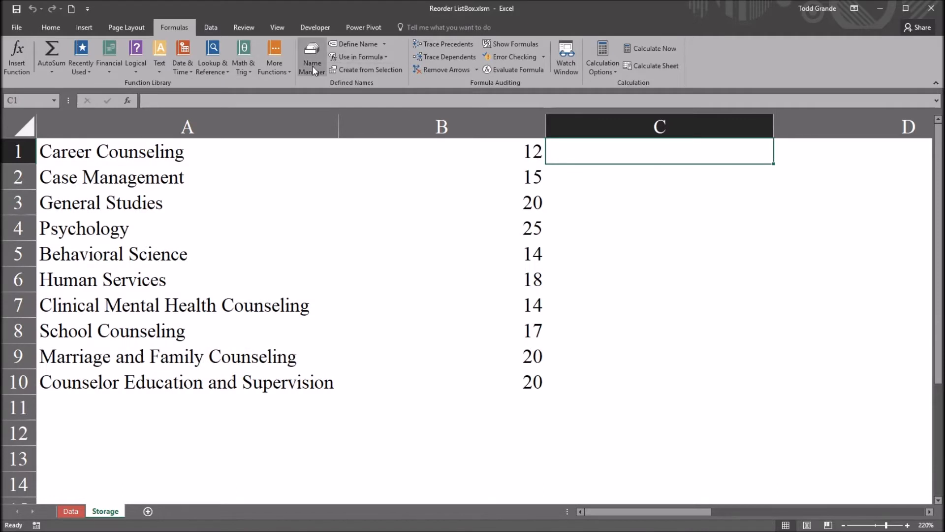
Check in Name Manager which cells the AreaOfStudy defined name covers
click(311, 54)
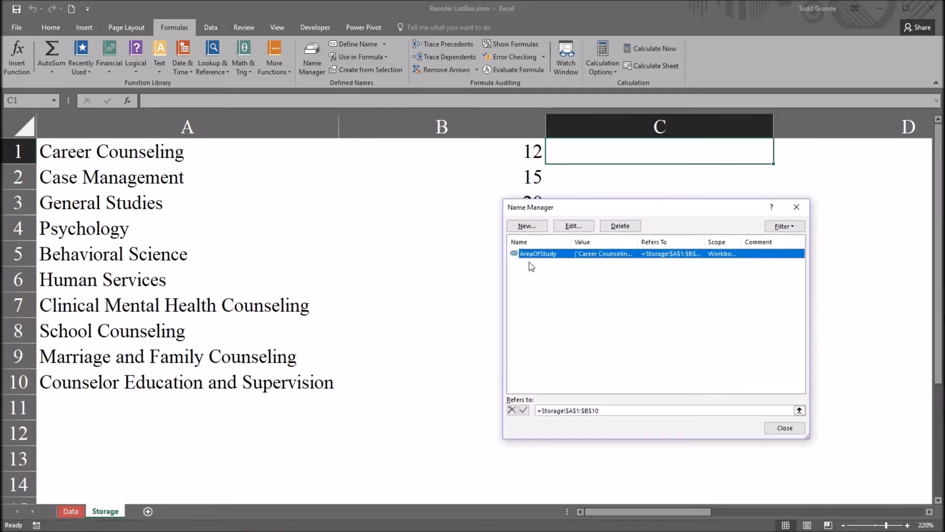
click(608, 411)
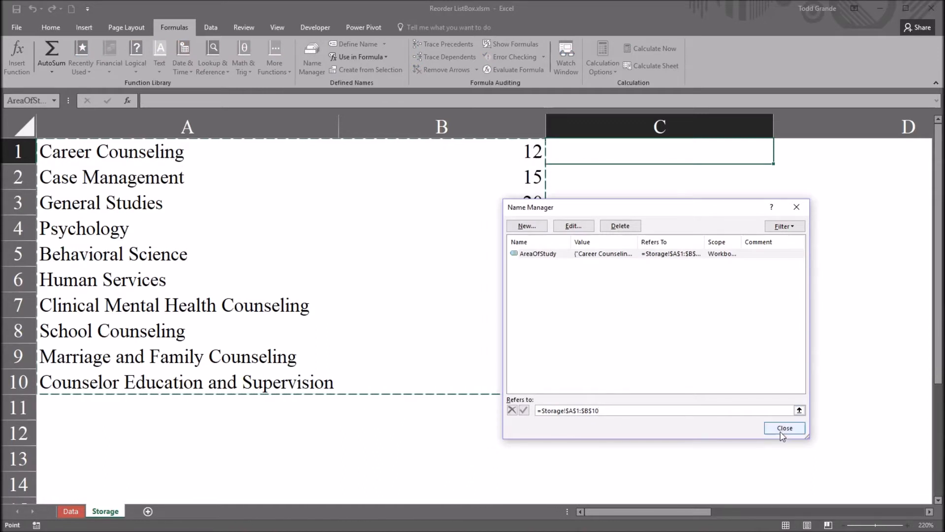
click(783, 427)
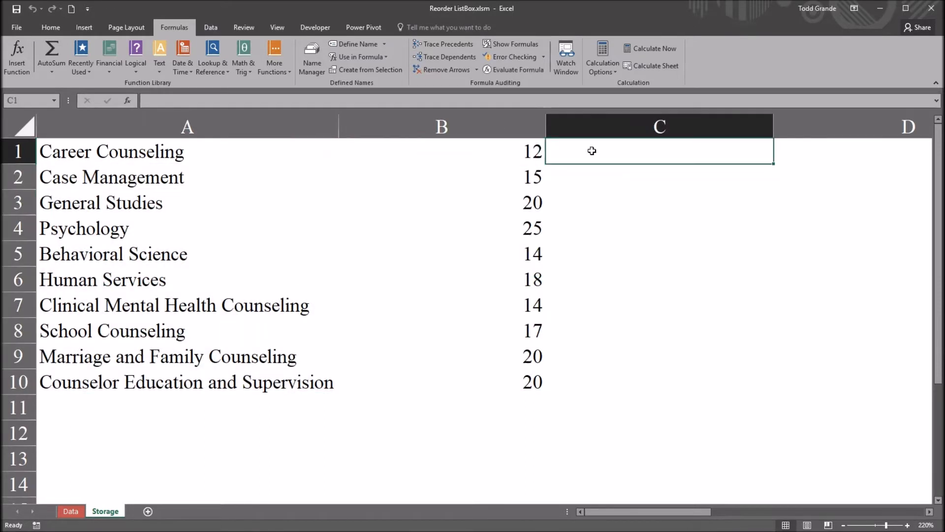
mouse_move(584, 215)
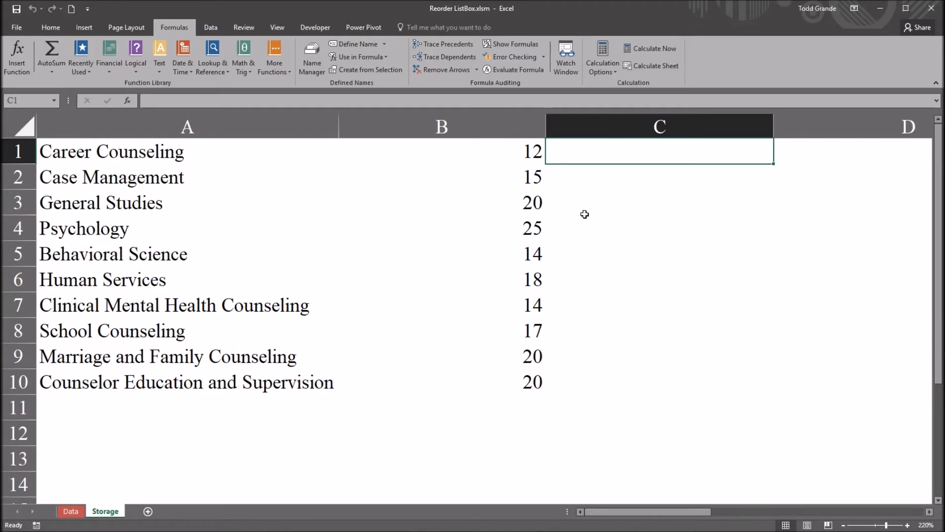
mouse_move(72, 515)
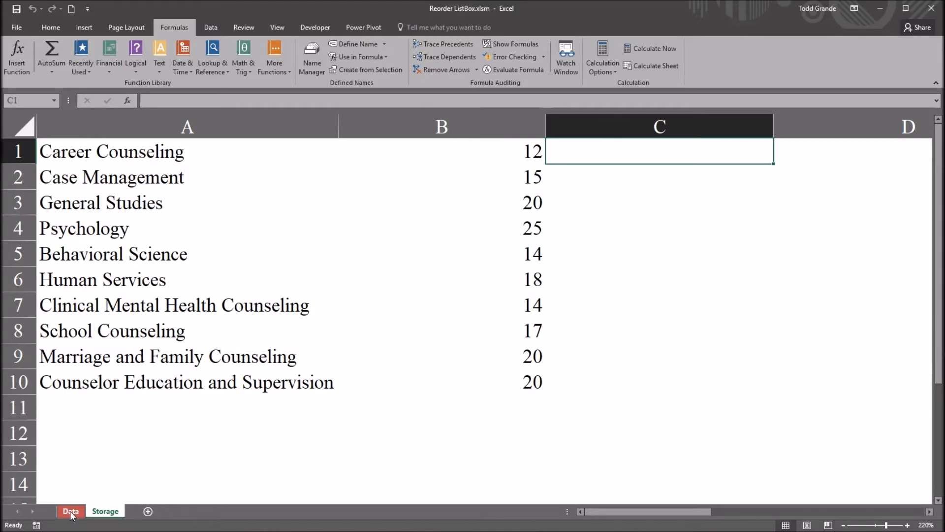
Show the Enter Data form on the Data sheet and select Career Counseling and Psychology in its list
click(70, 511)
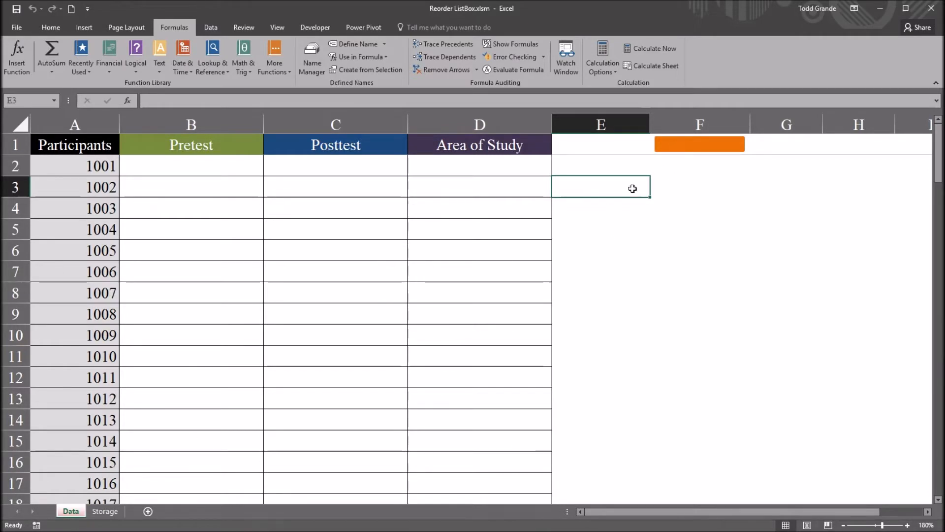
click(699, 143)
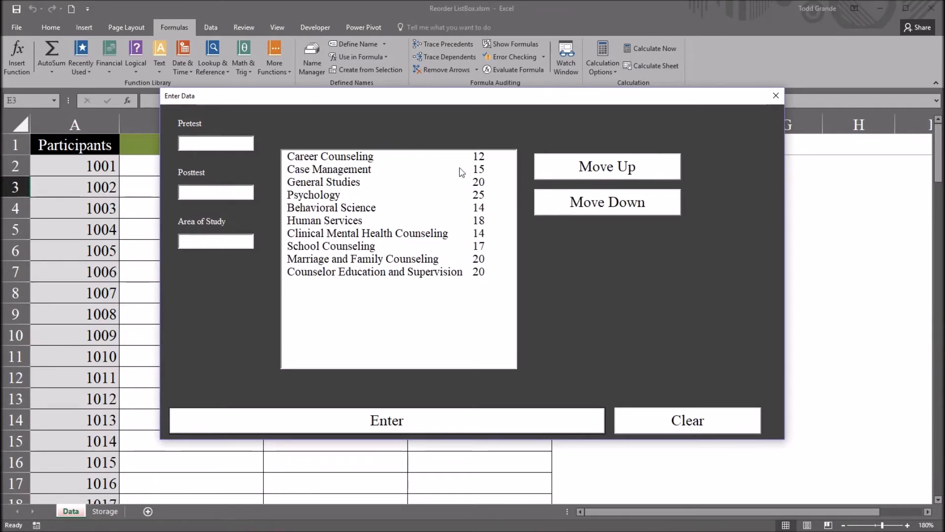
click(344, 157)
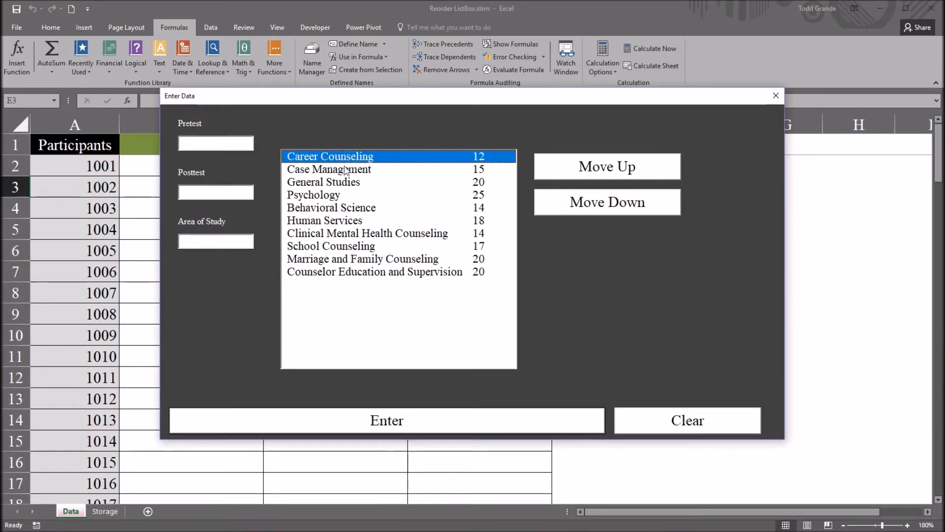
click(313, 194)
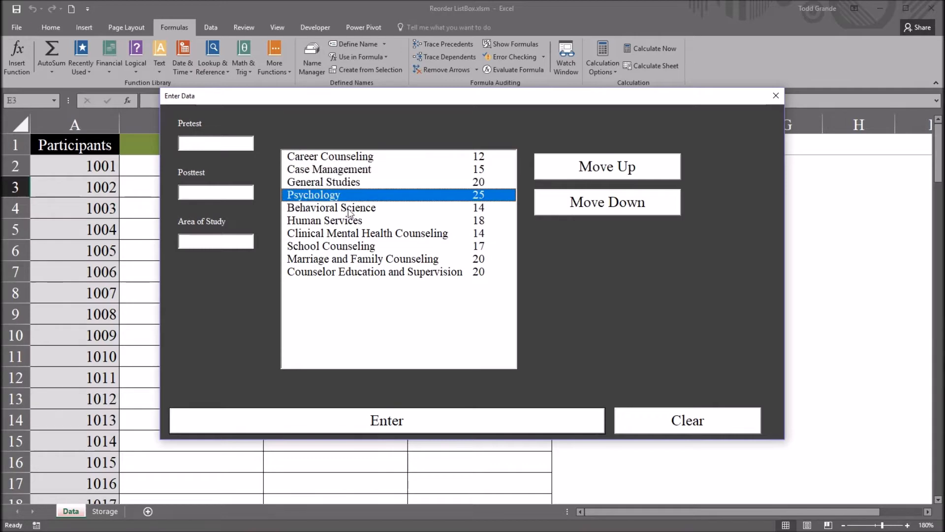
click(329, 156)
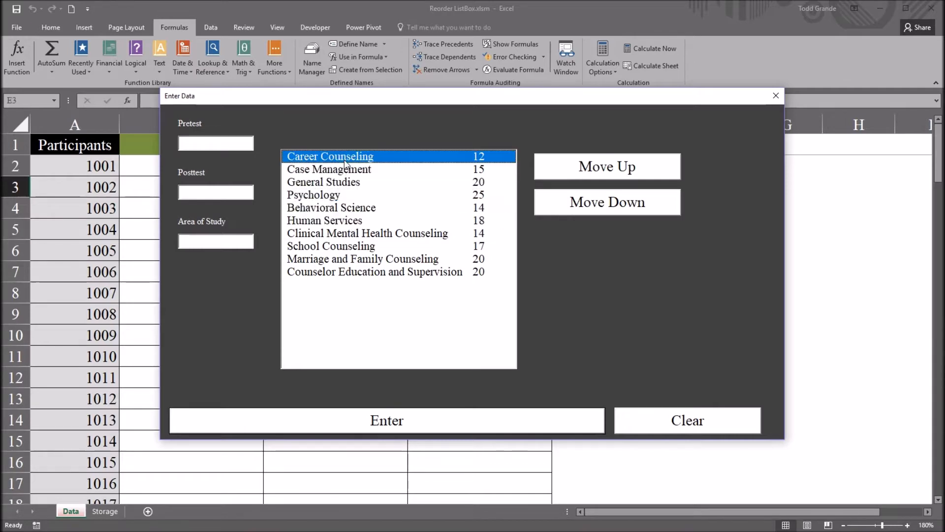
mouse_move(580, 205)
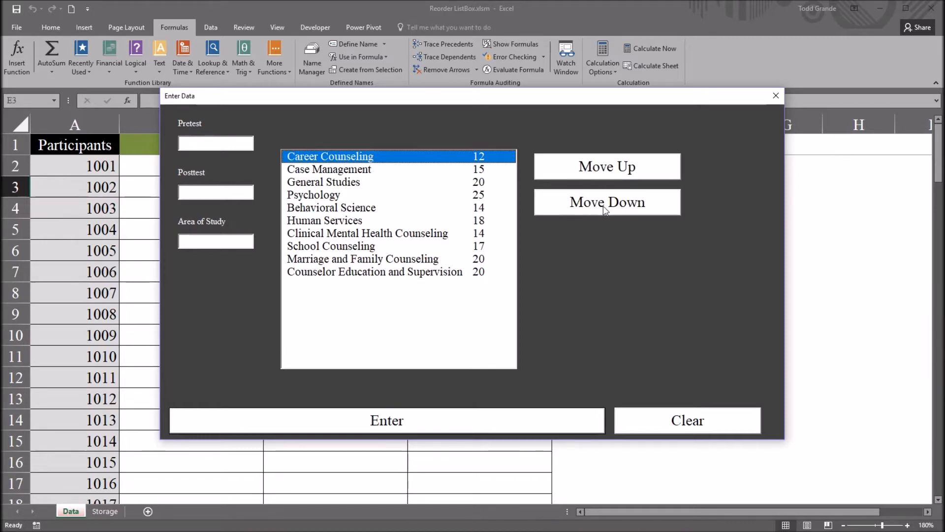
mouse_move(589, 203)
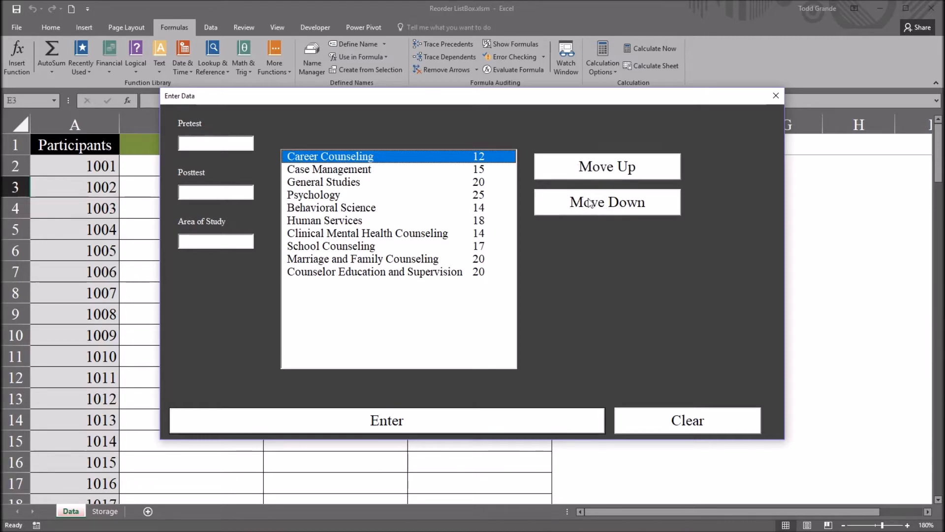
mouse_move(559, 221)
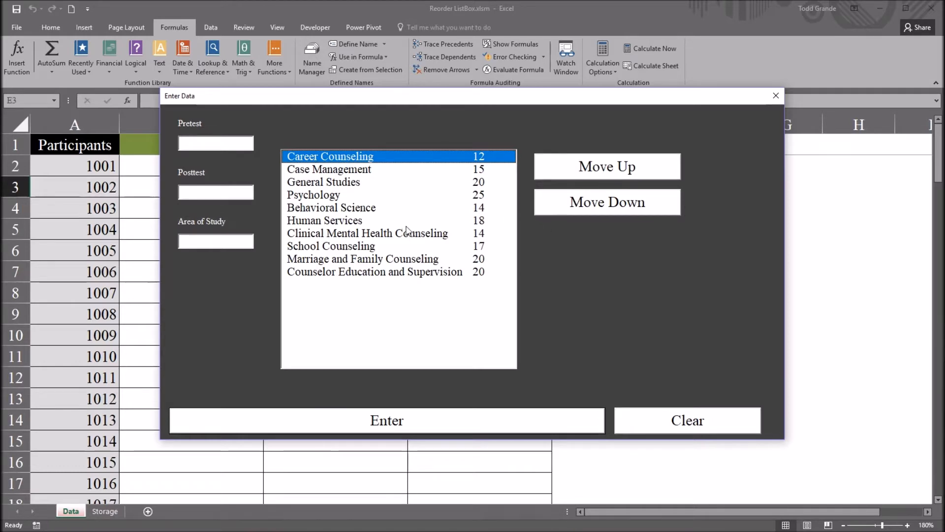
mouse_move(345, 172)
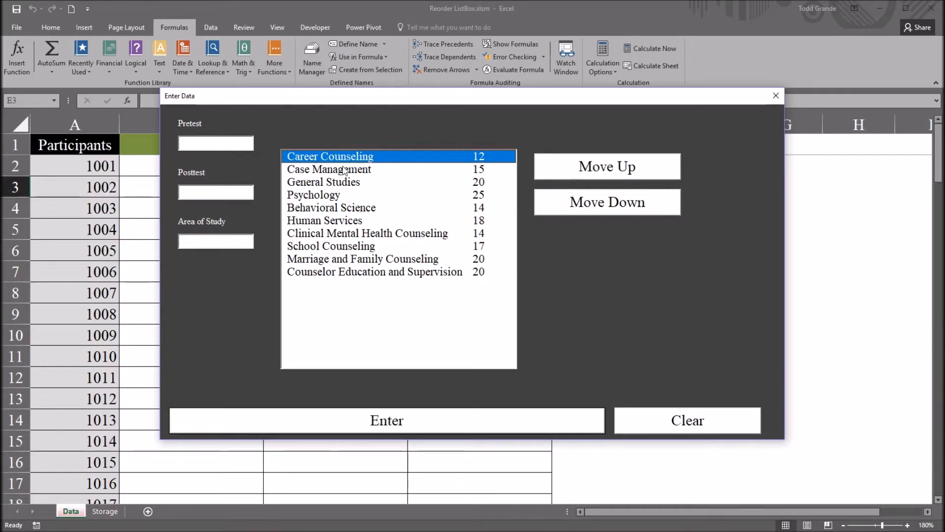
mouse_move(356, 178)
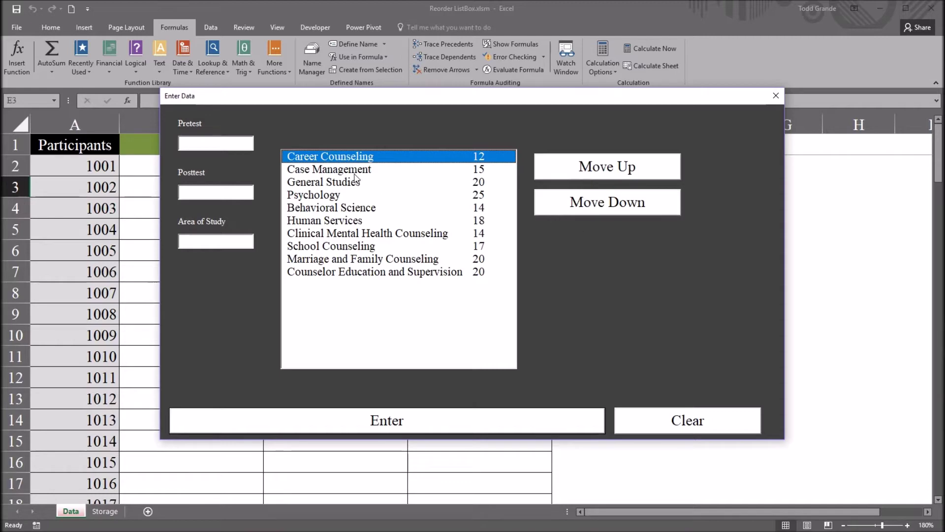
click(313, 194)
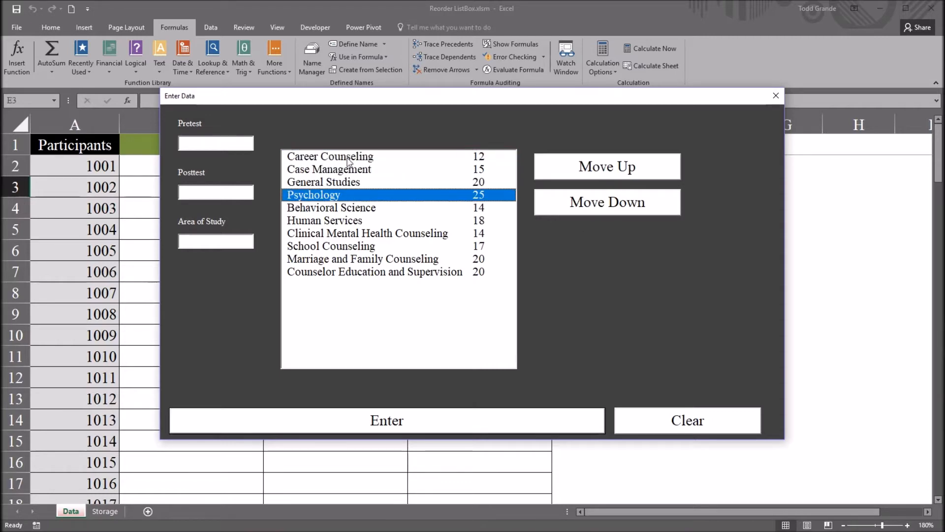
click(331, 155)
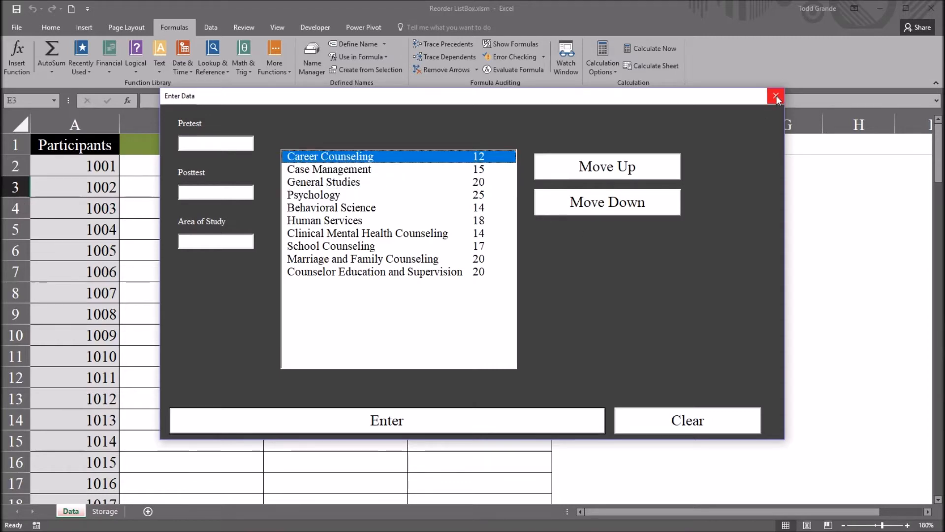
Close the form and review the Main form's code, highlighting the loop that clears its text boxes
click(776, 95)
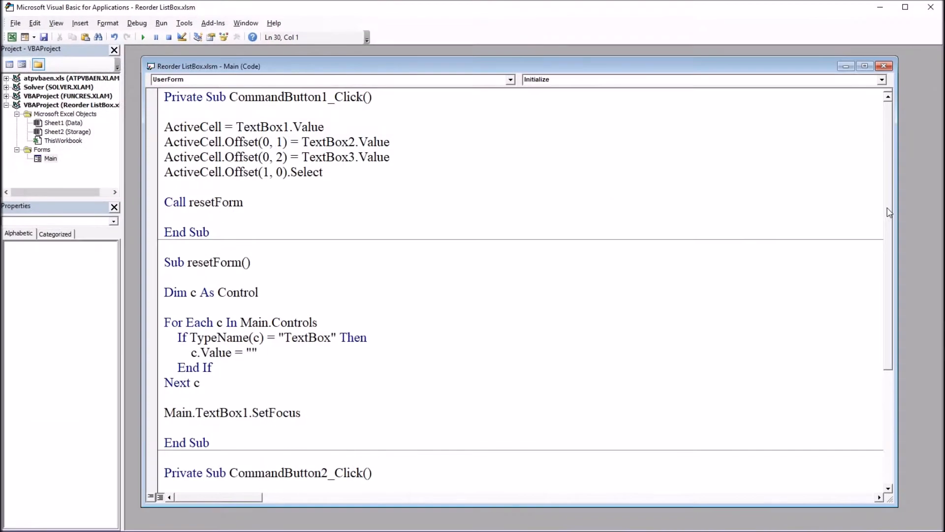
scroll(down, 3)
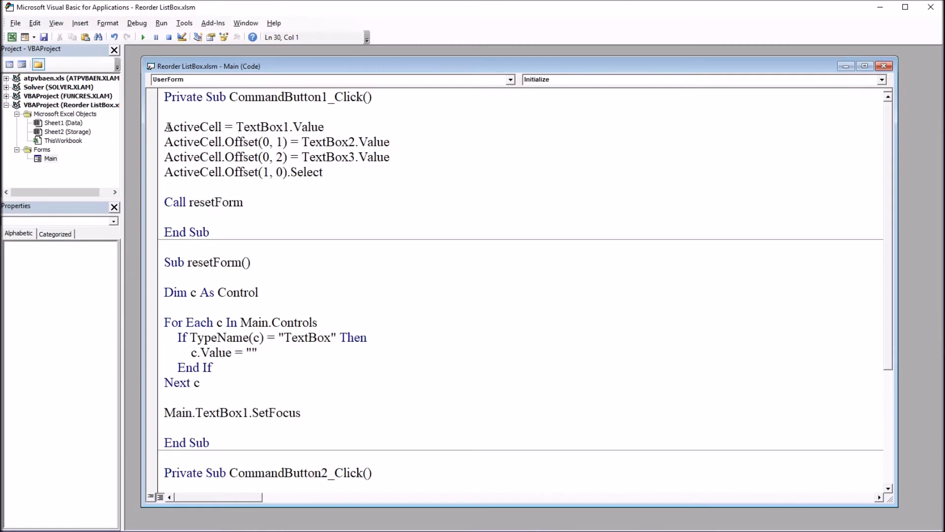
drag(164, 127, 323, 177)
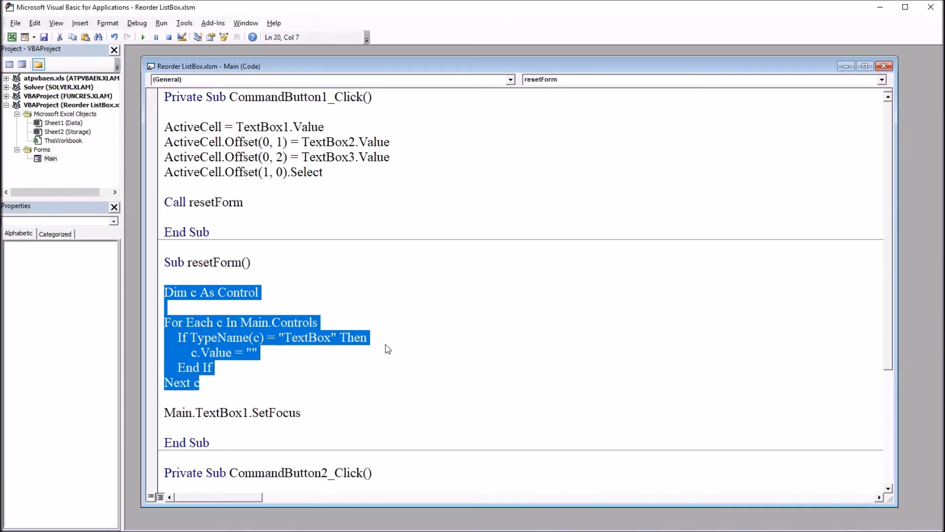
scroll(down, 3)
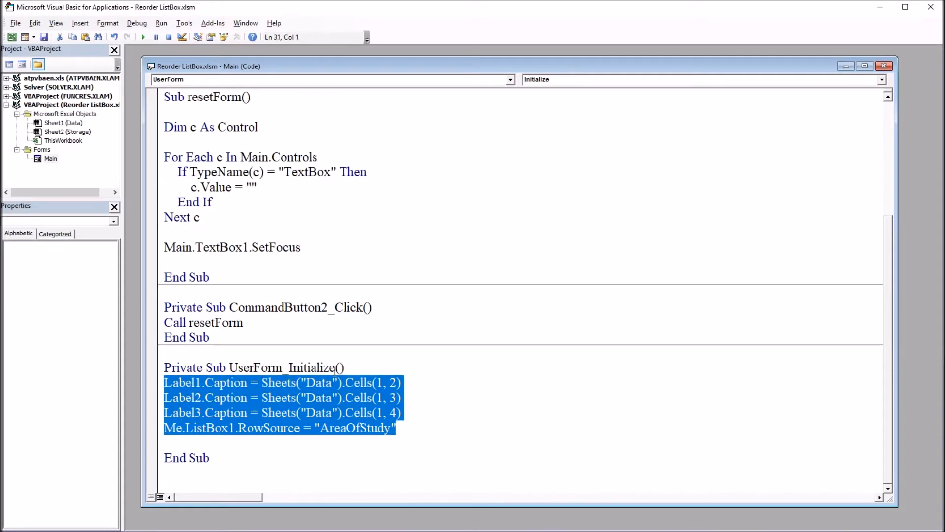
click(361, 250)
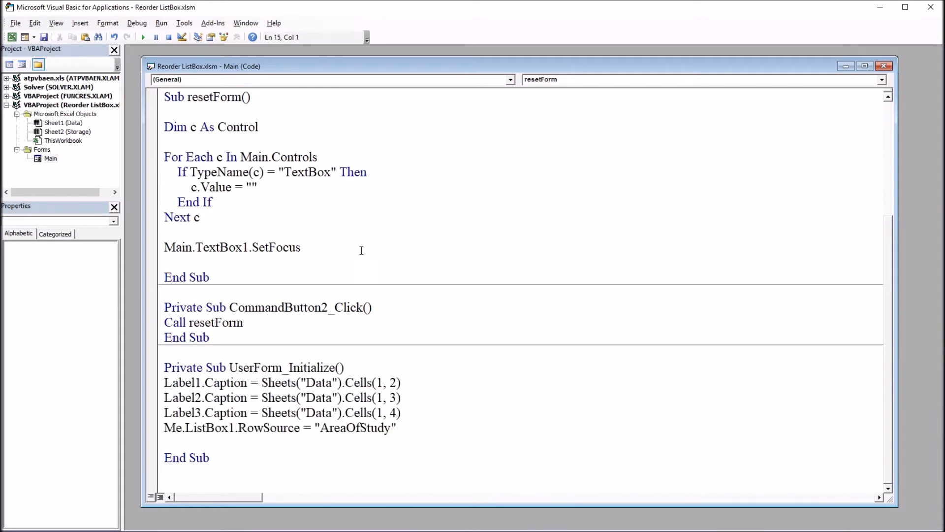
click(232, 294)
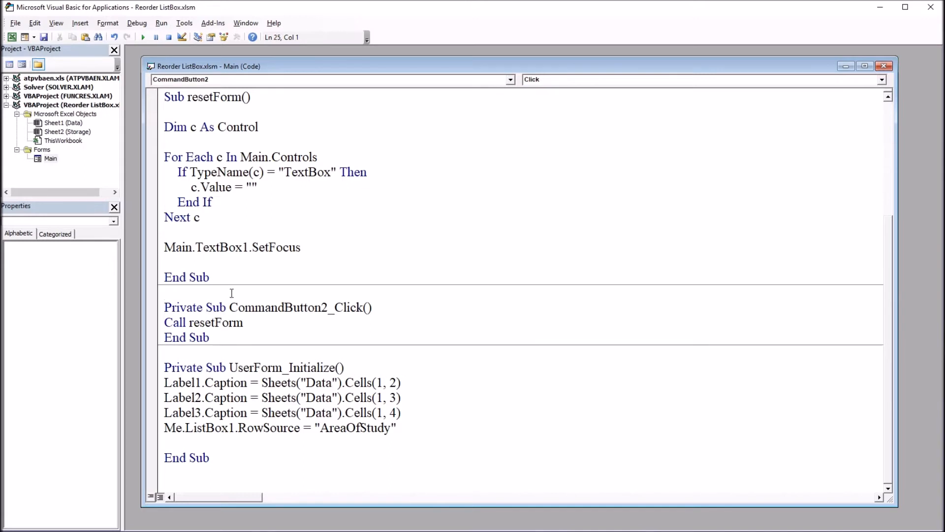
mouse_move(281, 297)
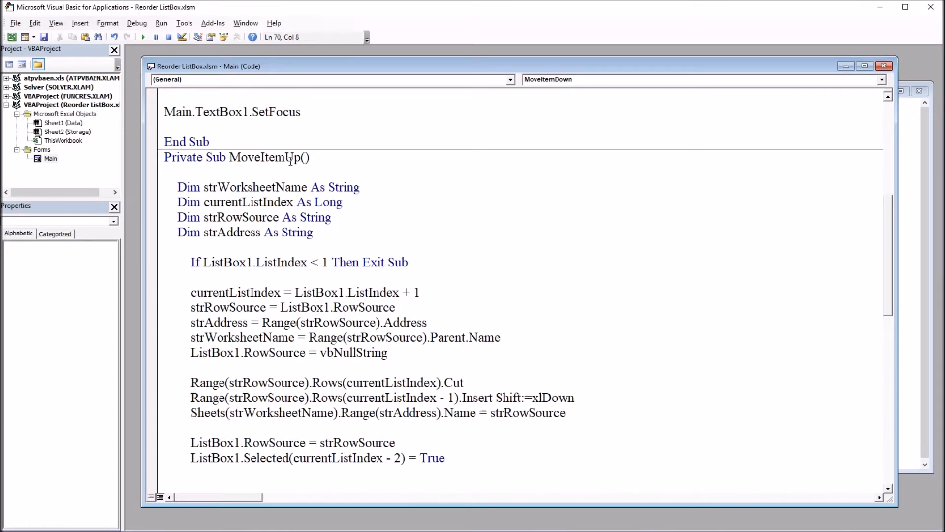
scroll(down, 3)
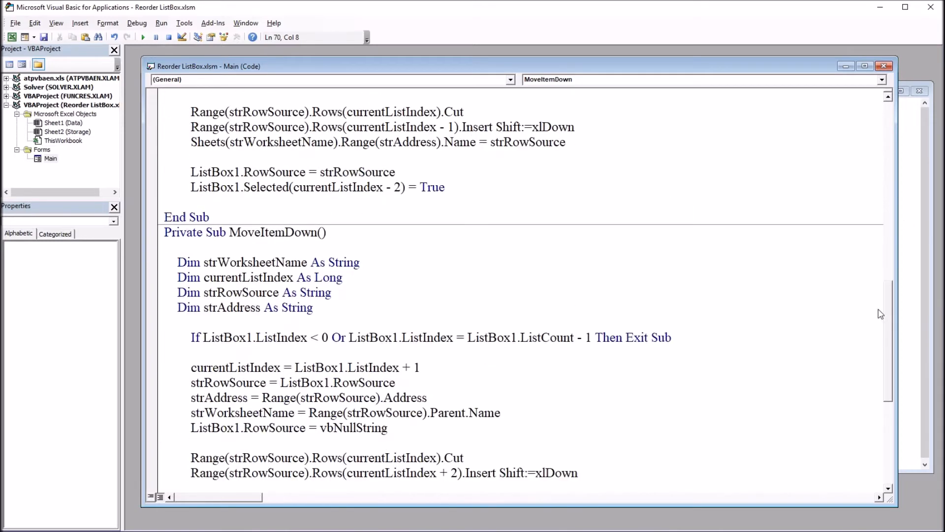
scroll(down, 3)
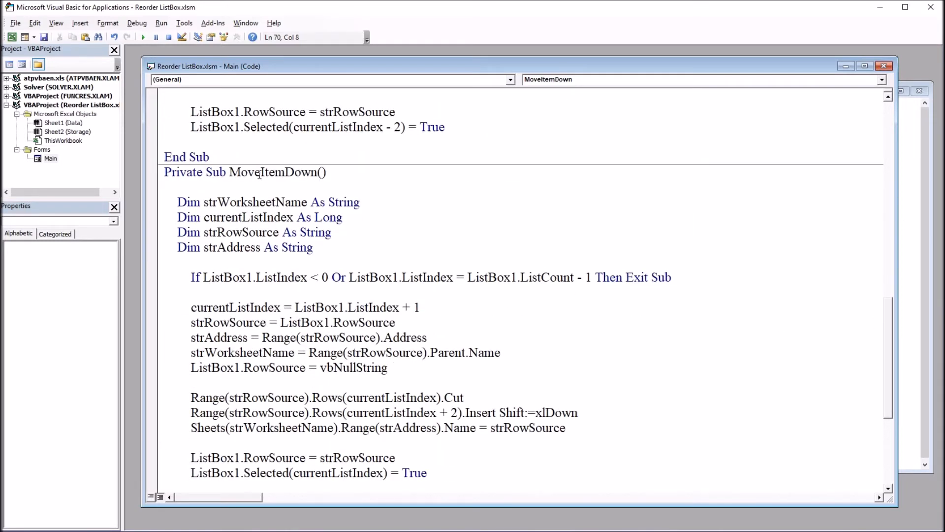
mouse_move(888, 340)
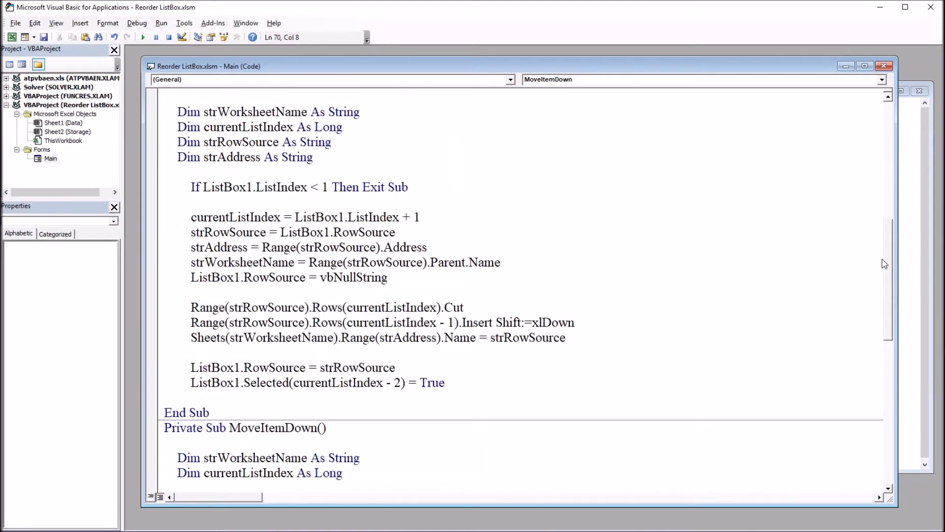
scroll(down, 3)
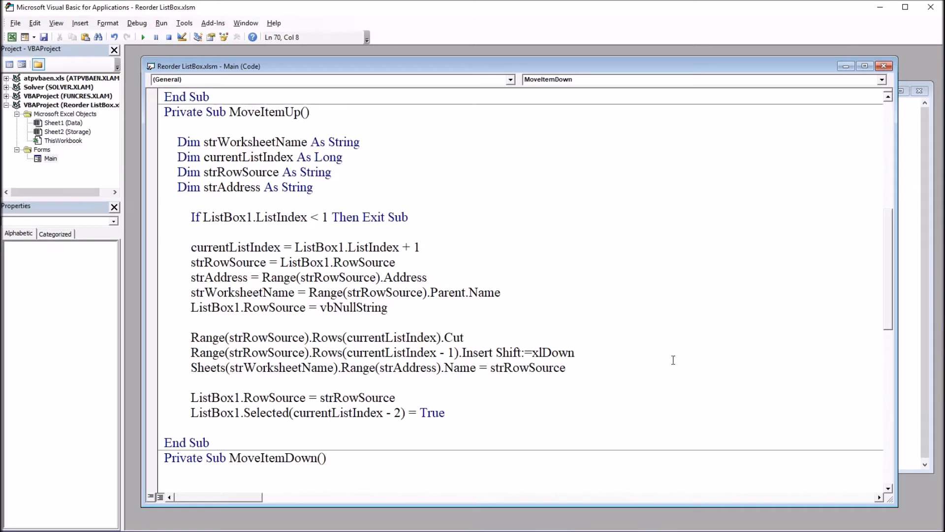
mouse_move(560, 374)
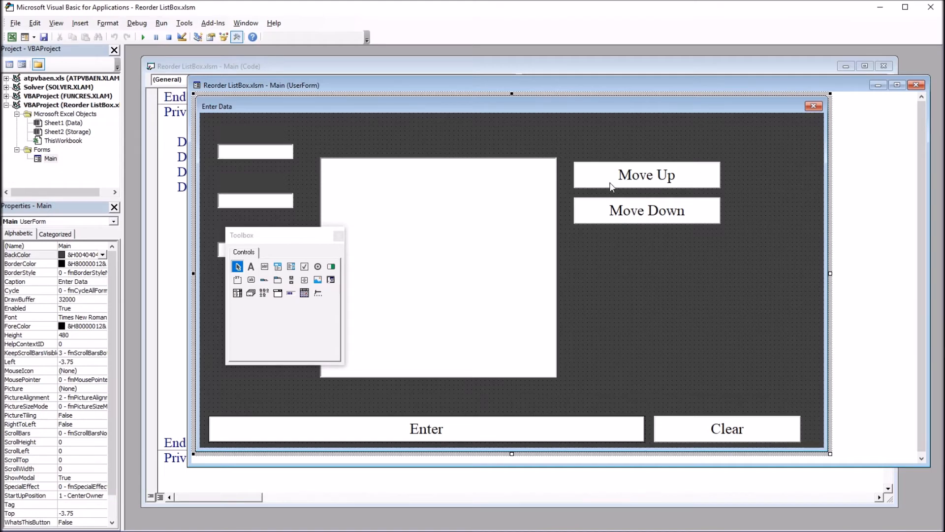
Create the Move Up button's click handler containing Call MoveItemUp
double_click(646, 175)
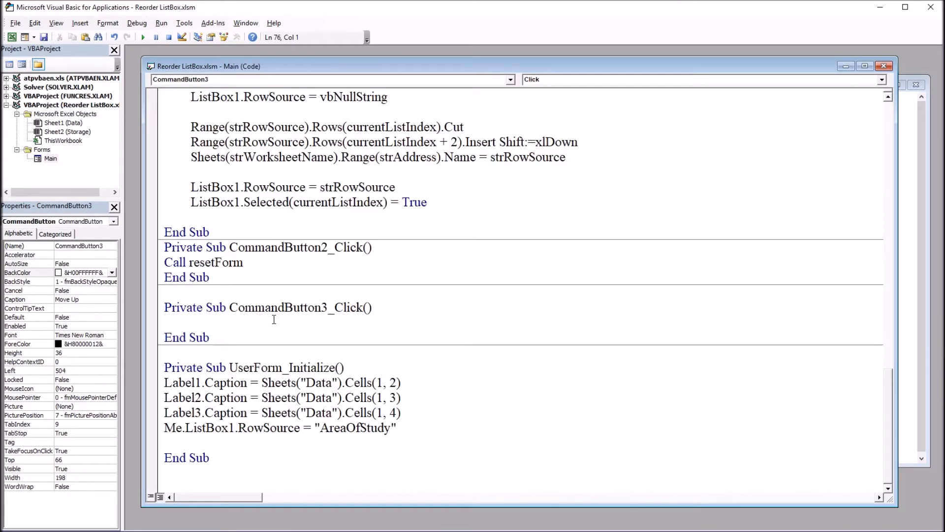
click(177, 323)
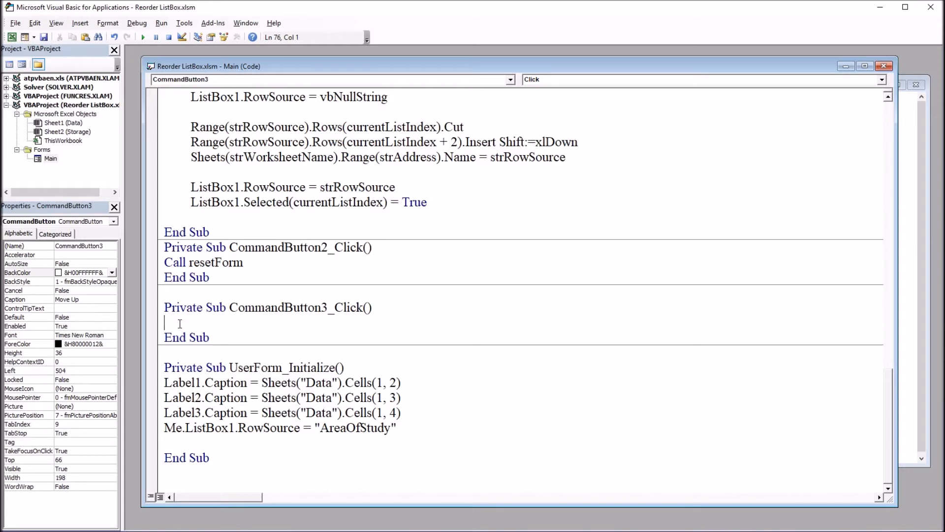
text(Call MoveItemUp)
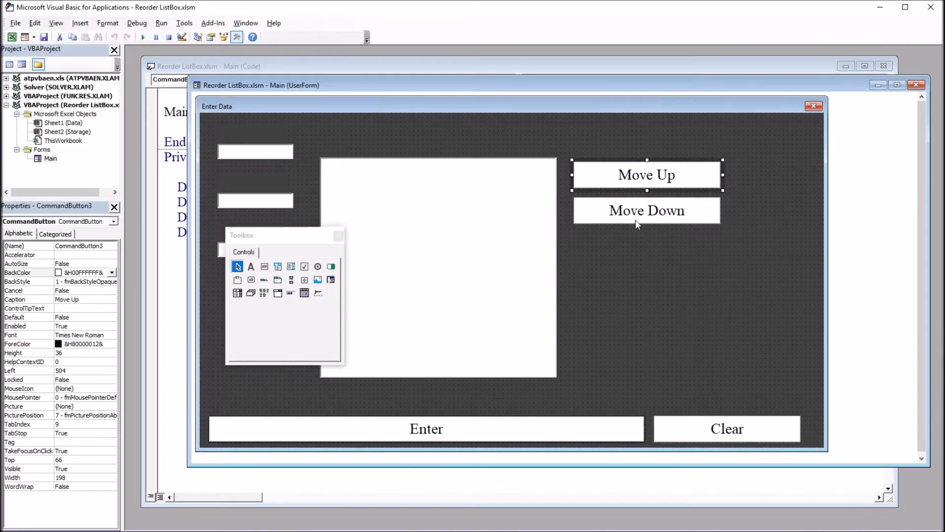
Create the Move Down button's click handler containing Call MoveItemDown
double_click(647, 210)
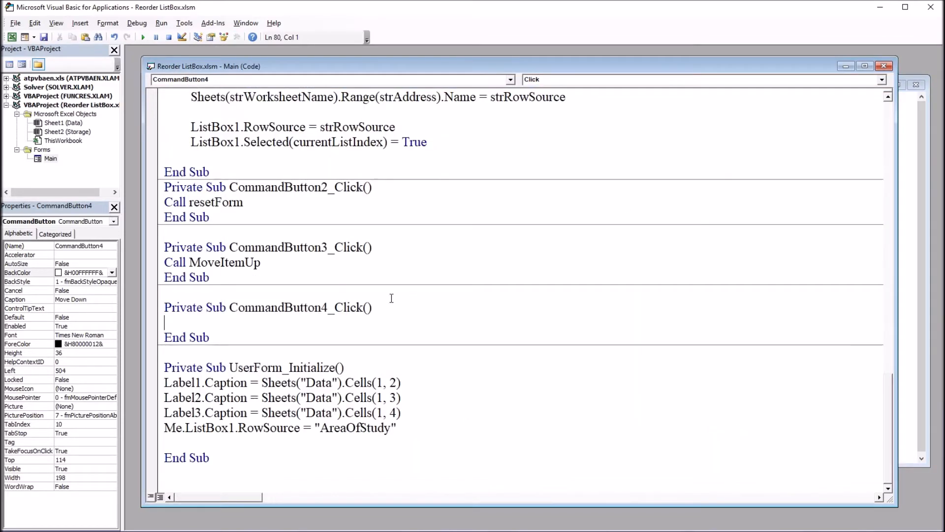
mouse_move(242, 331)
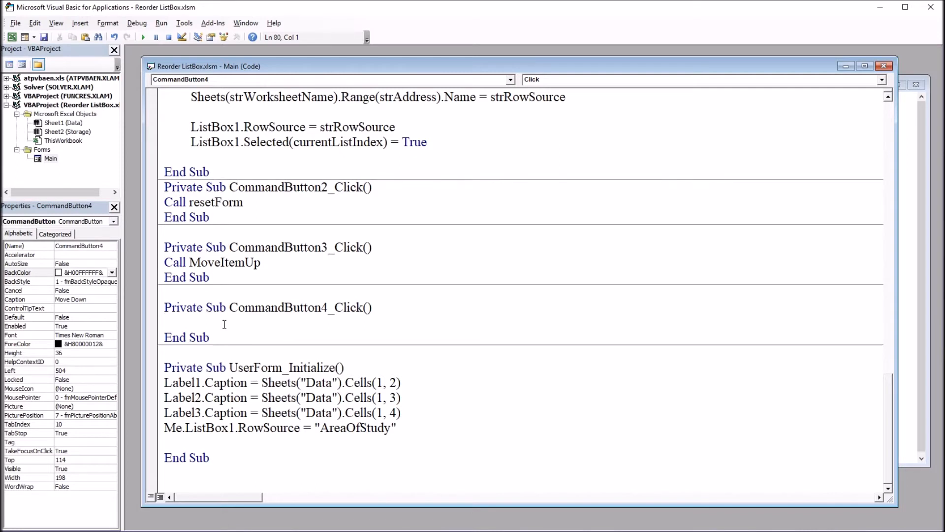
text(Call MoveItemUp)
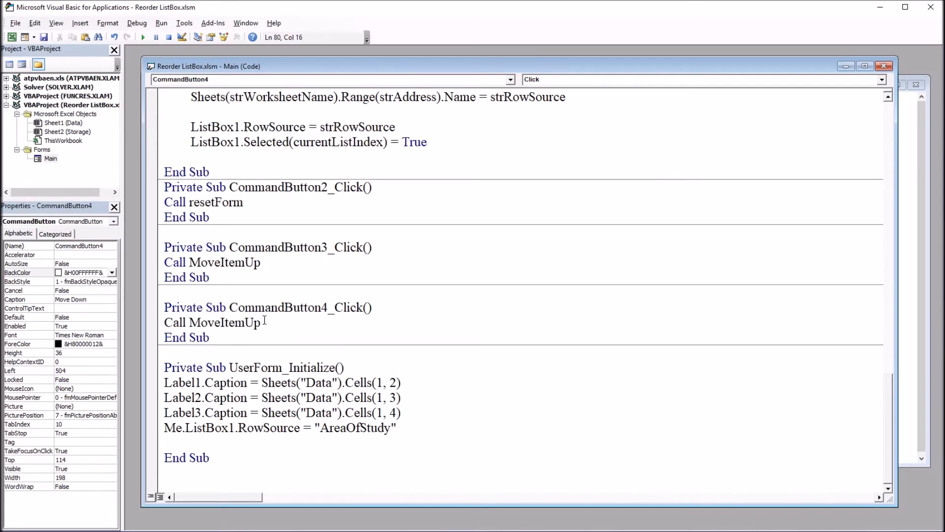
key(BackSpace)
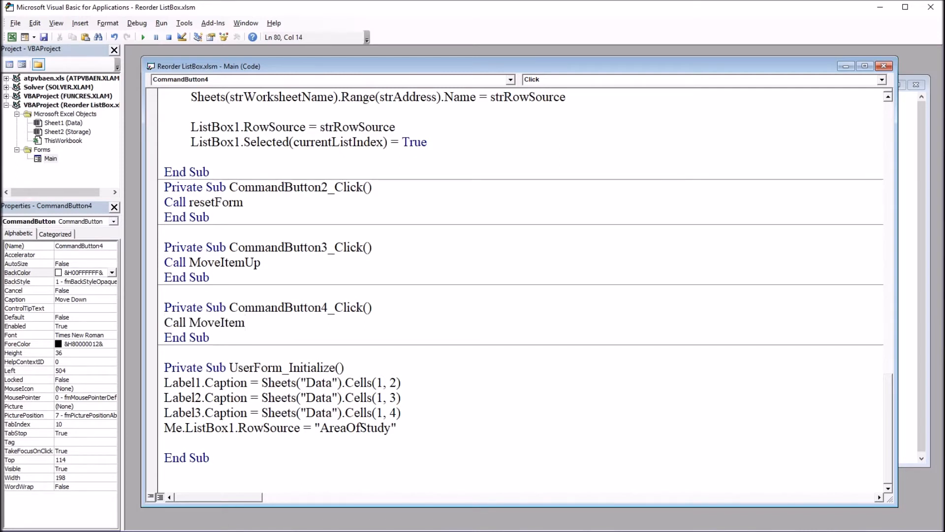
text(Down)
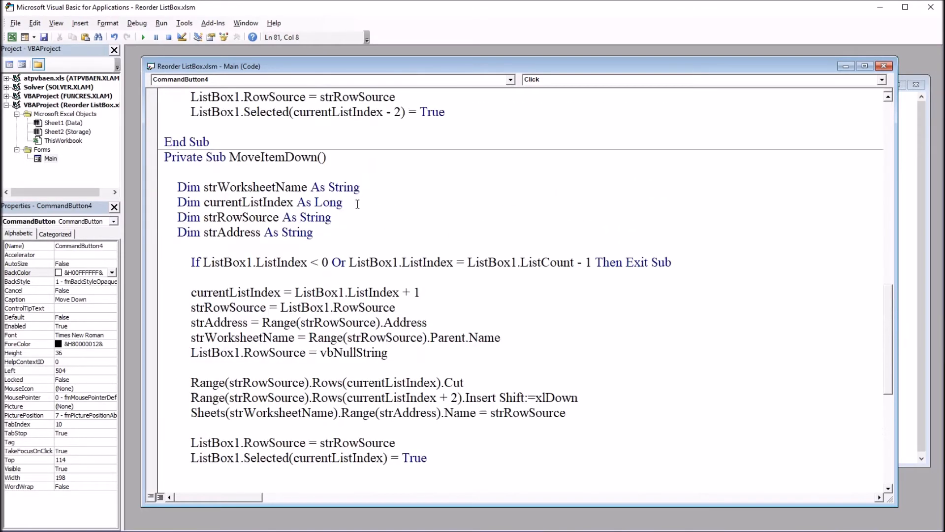
double_click(276, 156)
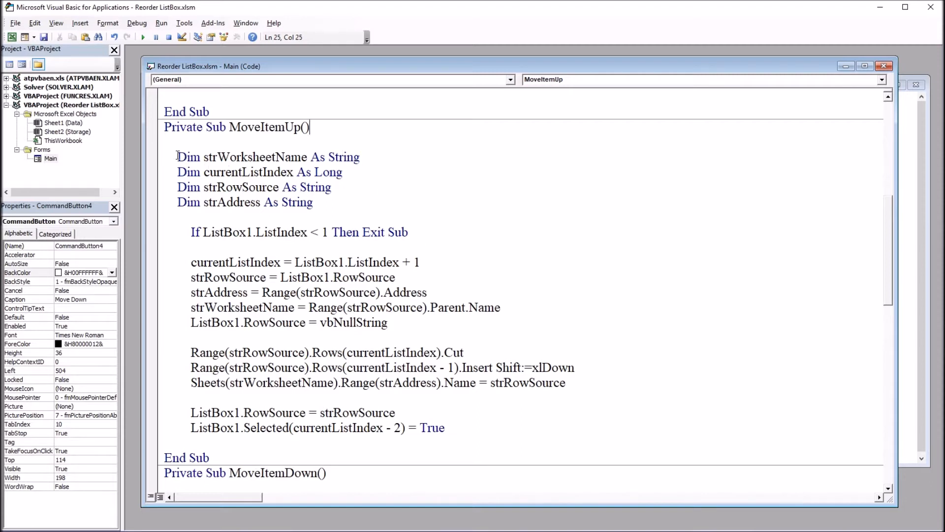
drag(176, 156, 320, 203)
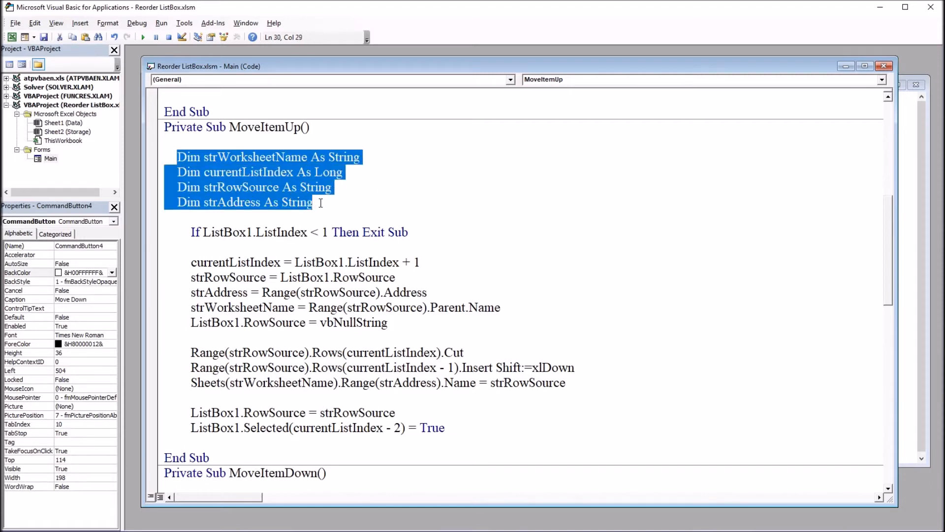
click(229, 158)
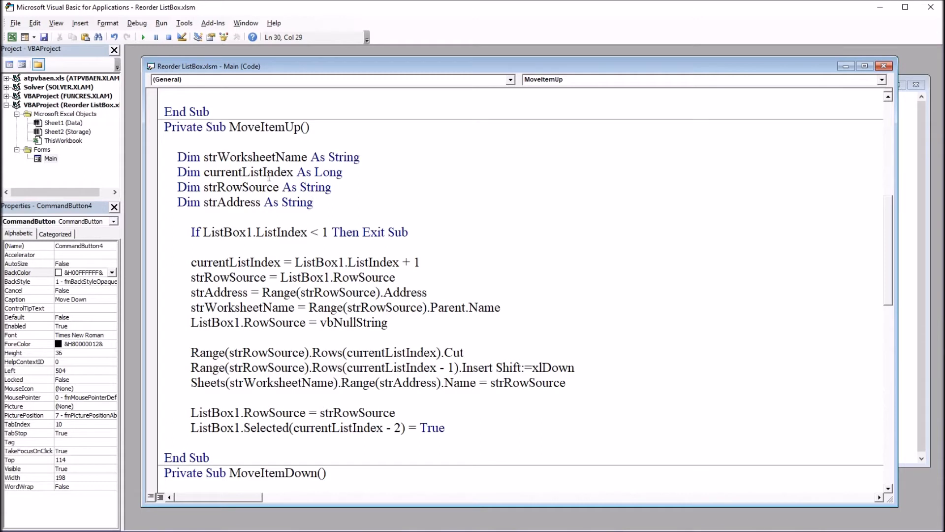
drag(221, 187, 331, 187)
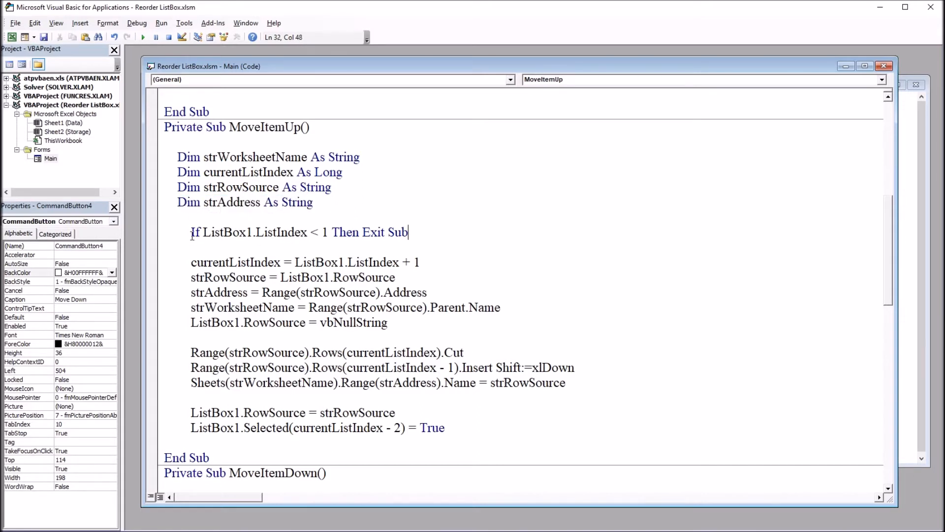
drag(190, 232, 253, 233)
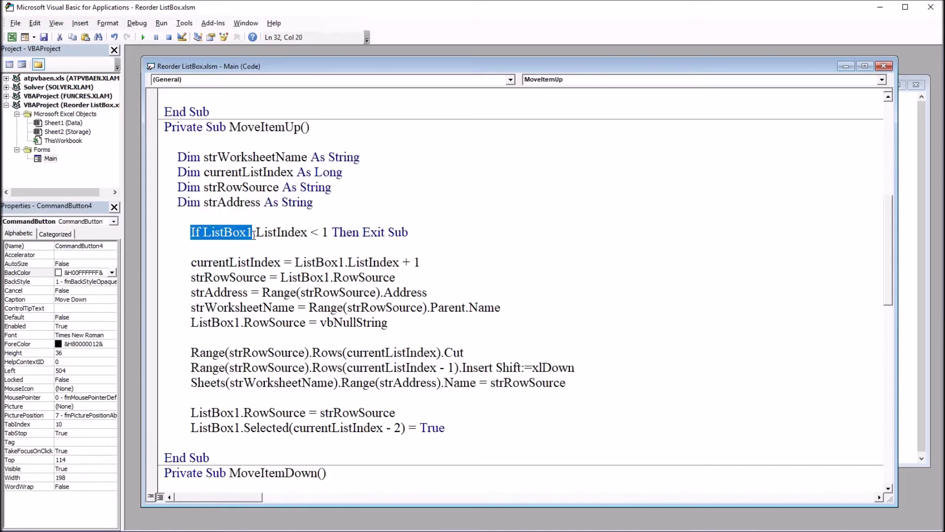
drag(255, 232, 329, 232)
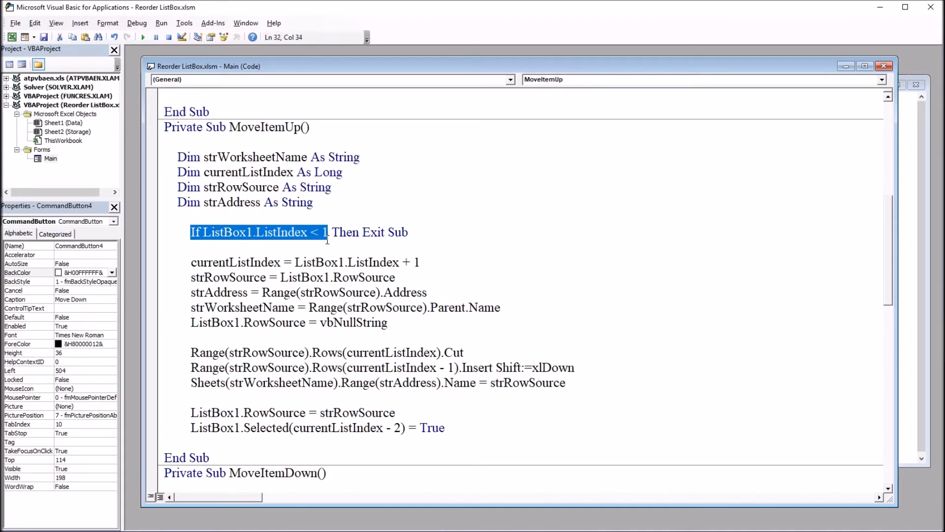
drag(326, 232, 407, 232)
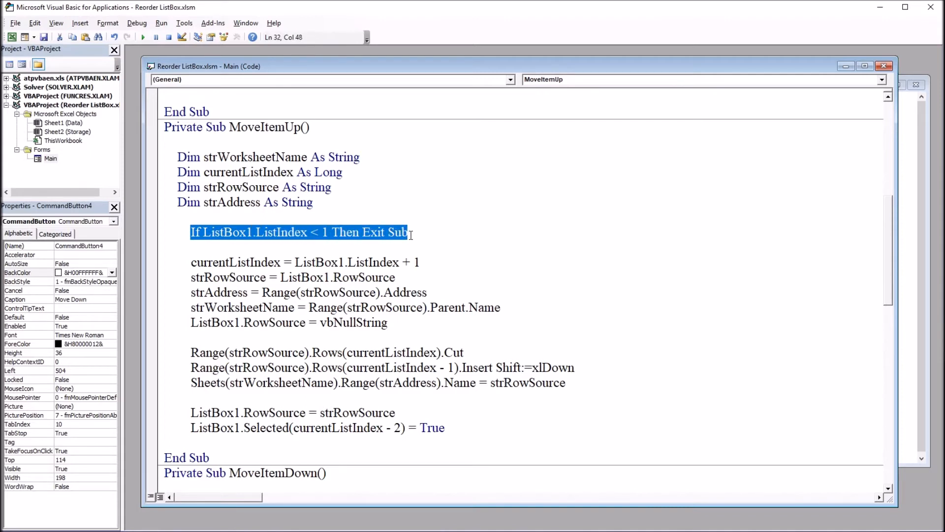
click(281, 246)
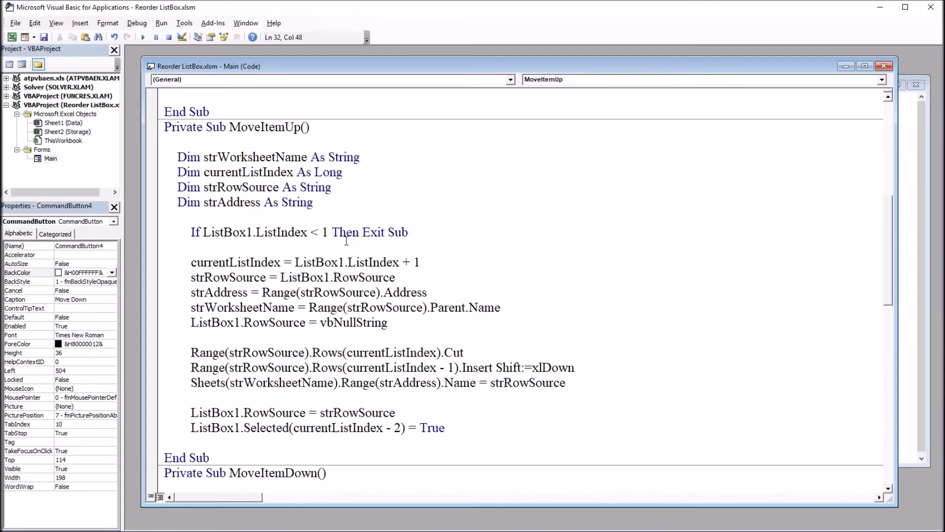
mouse_move(340, 244)
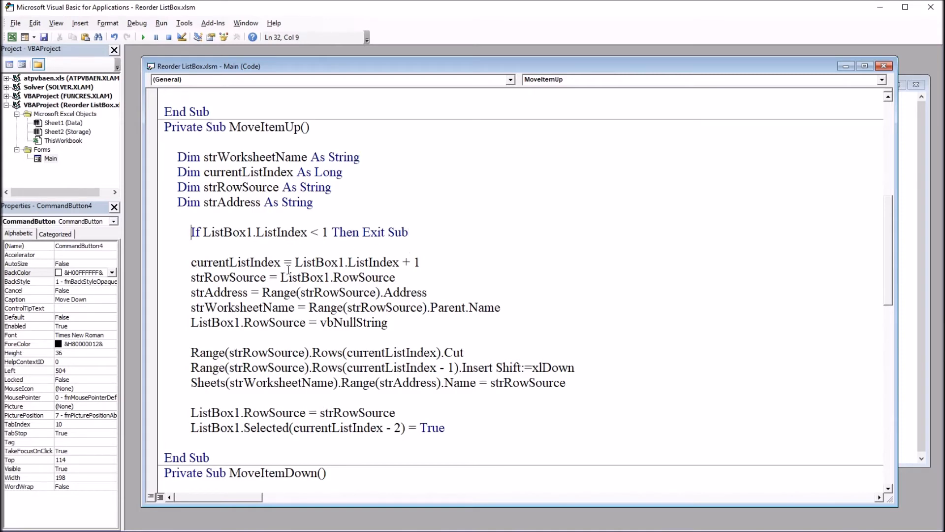
double_click(318, 262)
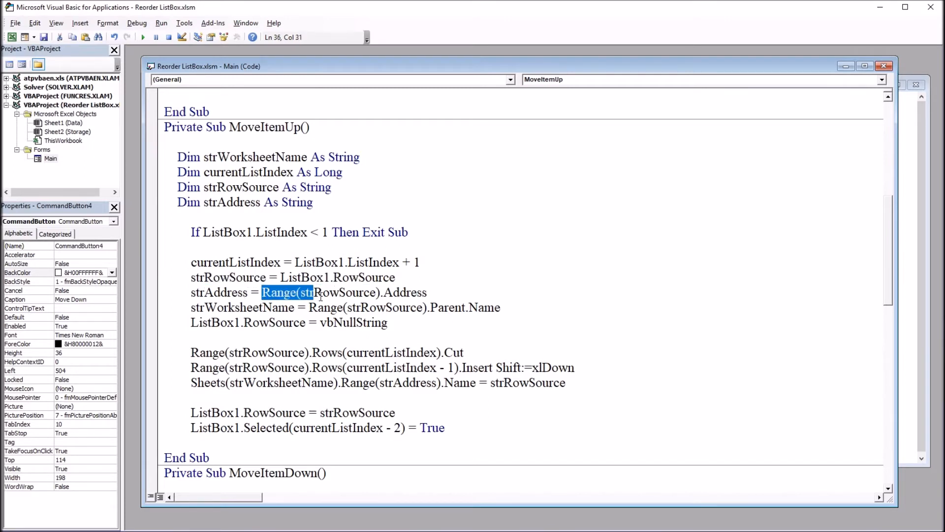
drag(314, 292, 415, 292)
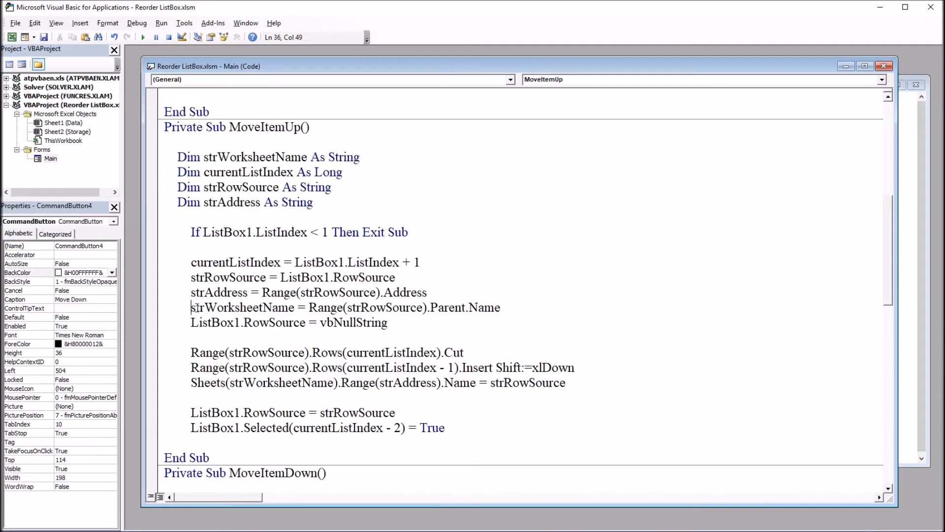
double_click(242, 307)
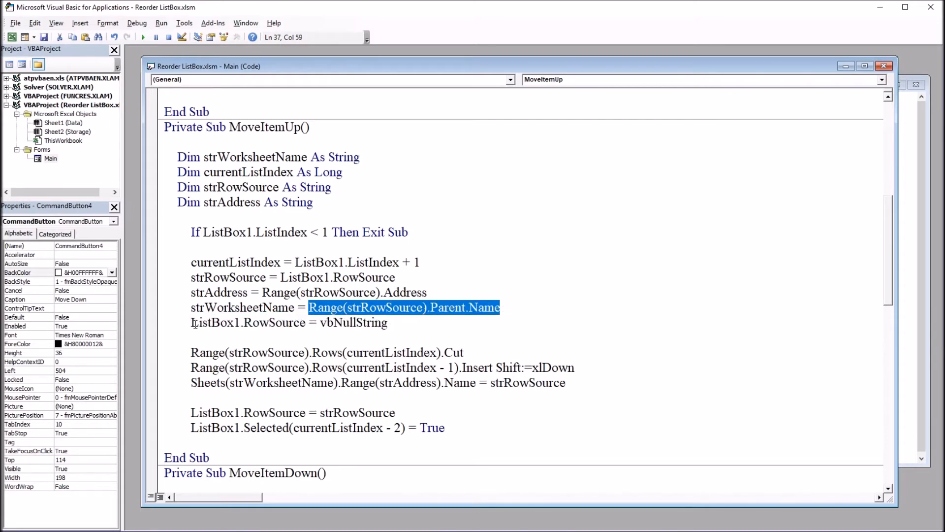
click(191, 322)
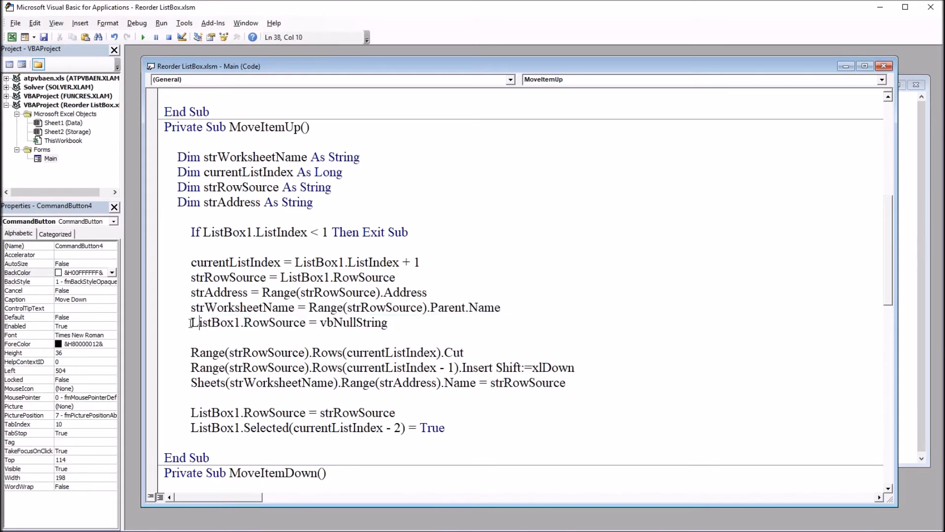
click(327, 337)
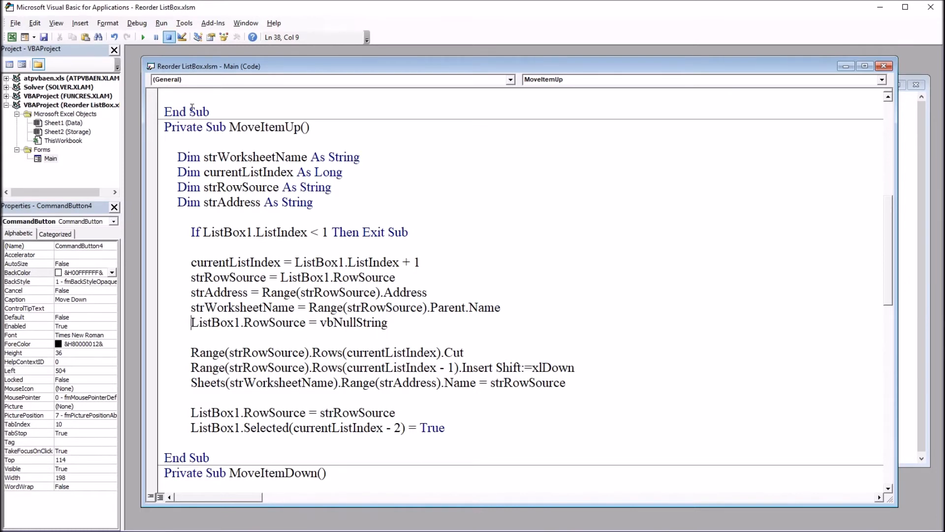
drag(191, 352, 279, 352)
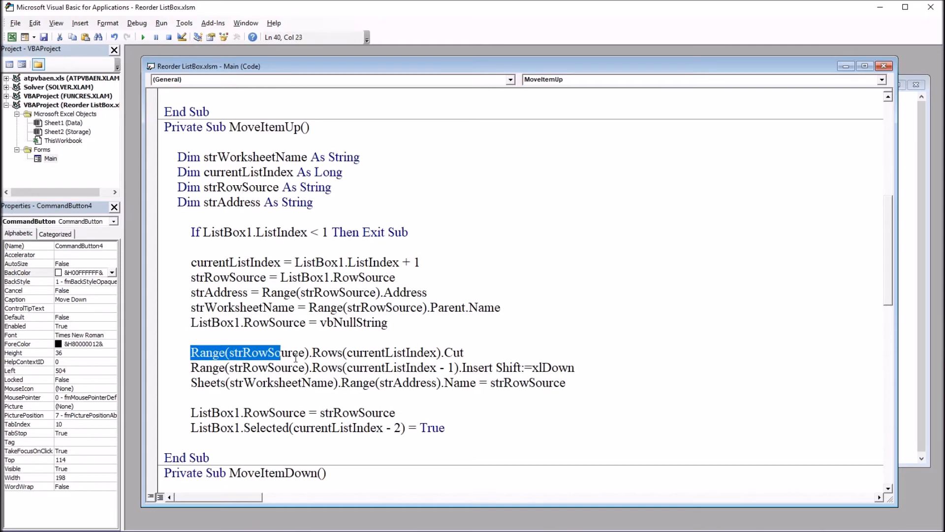
drag(273, 352, 409, 353)
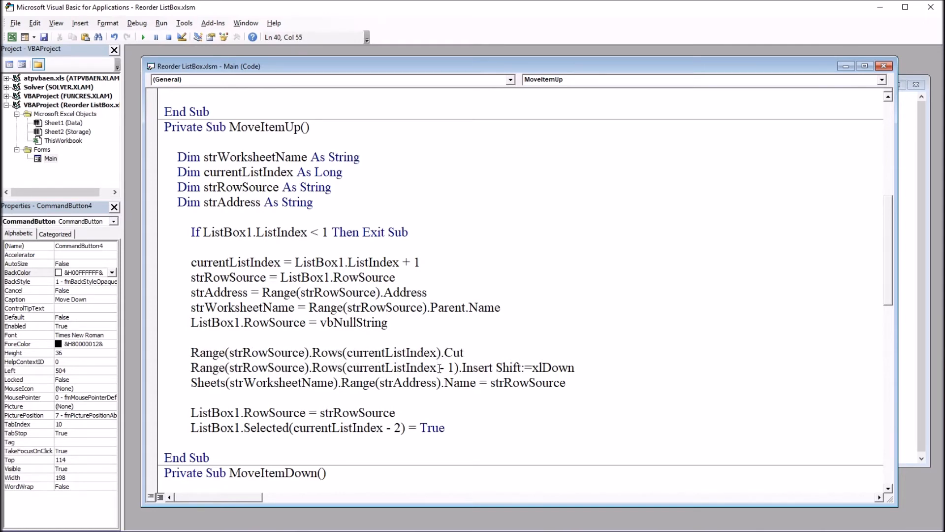
drag(200, 367, 435, 367)
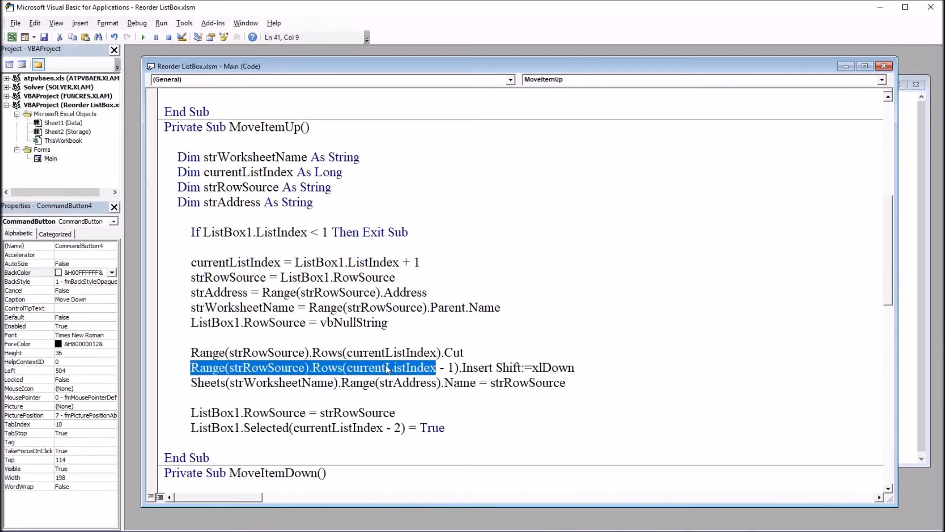
mouse_move(459, 367)
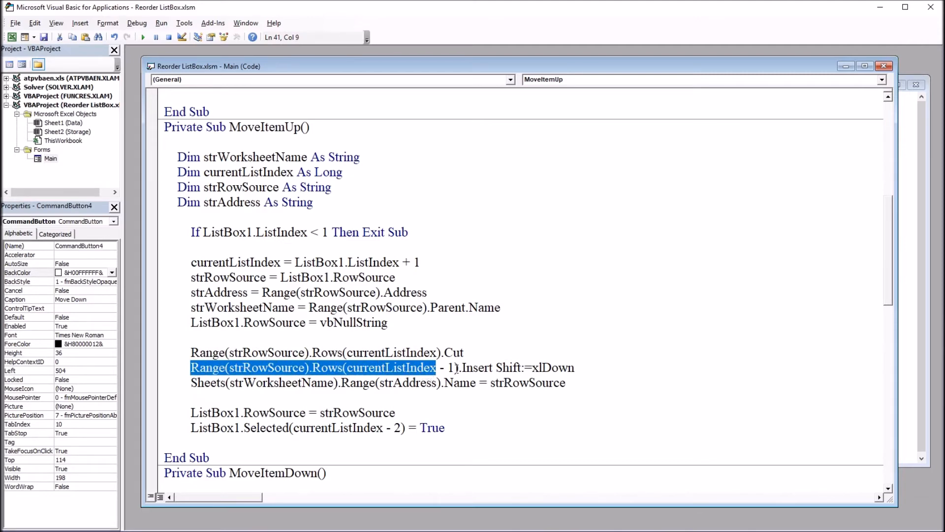
click(462, 367)
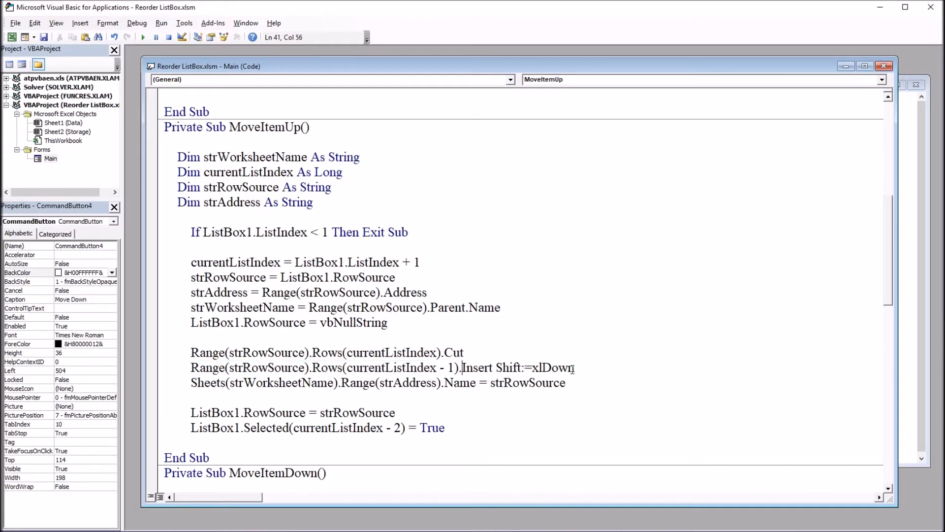
double_click(553, 368)
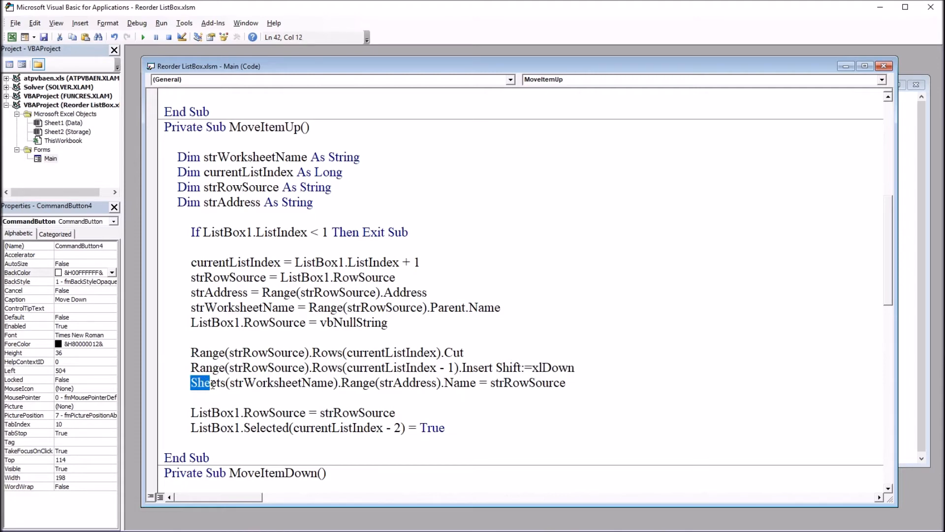
drag(190, 382, 401, 382)
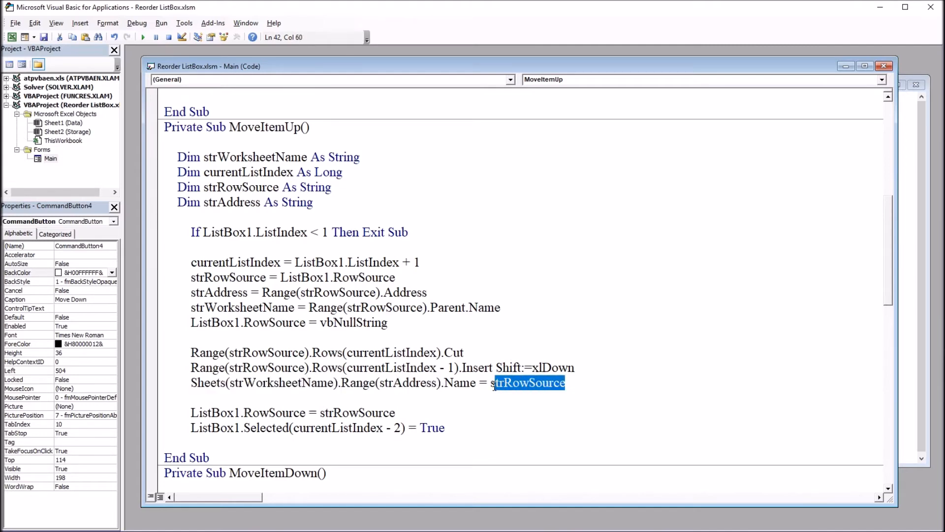
mouse_move(405, 414)
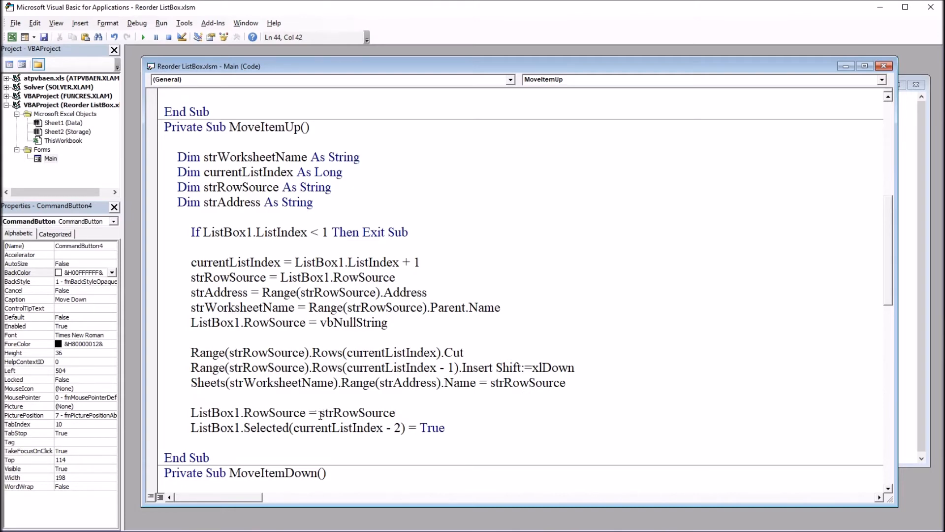
double_click(357, 412)
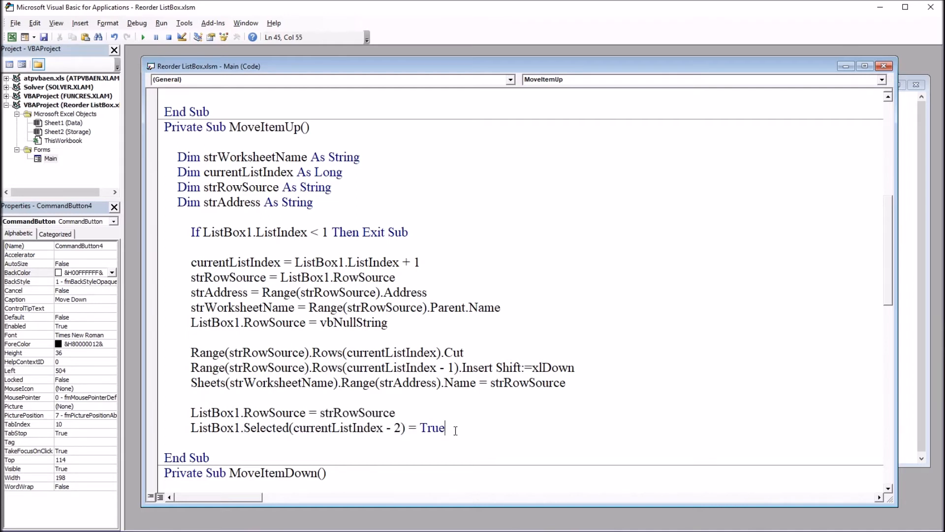
mouse_move(354, 206)
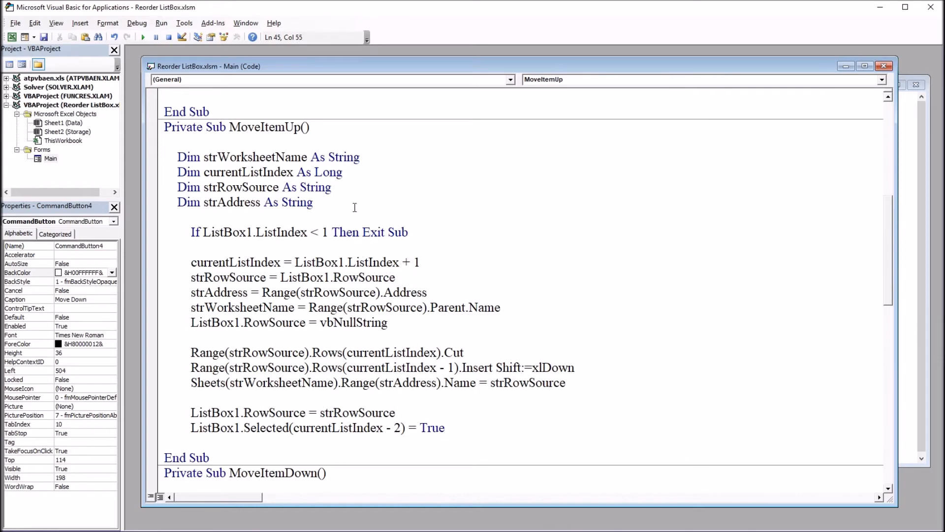
scroll(down, 3)
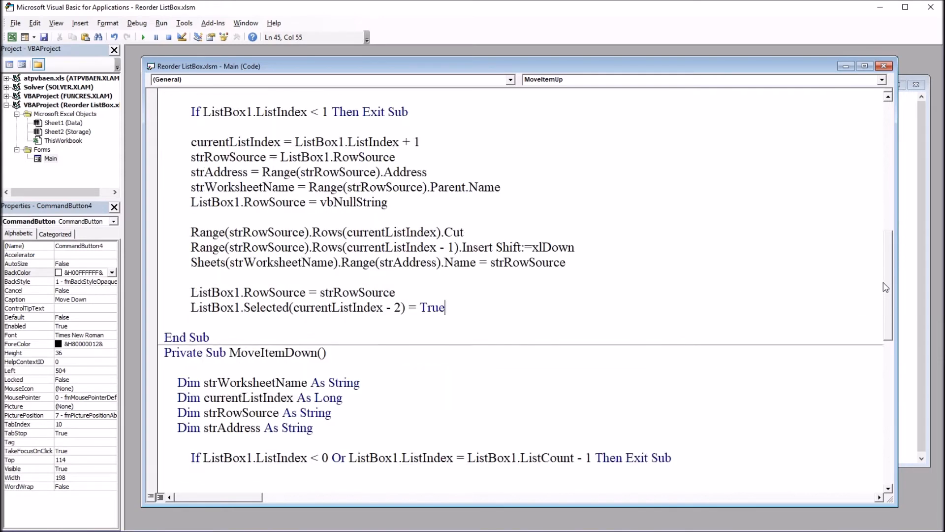
scroll(down, 3)
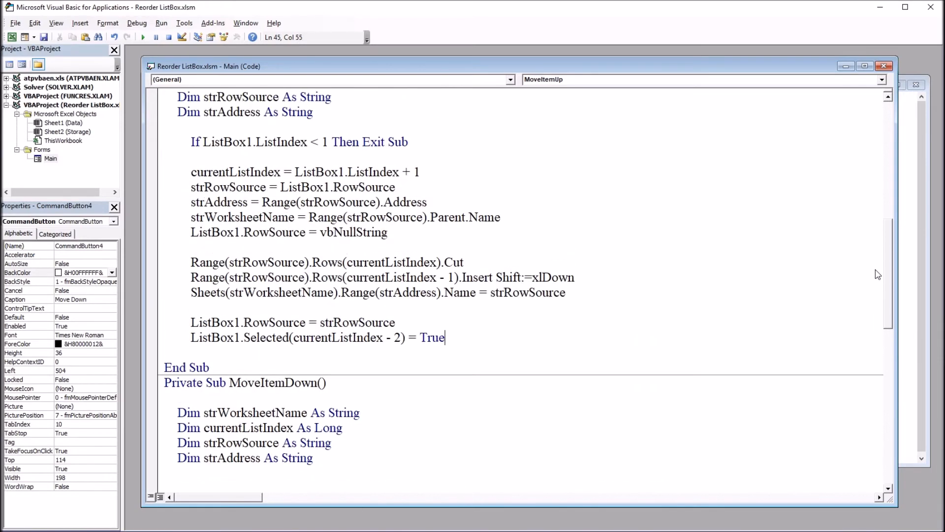
scroll(down, 3)
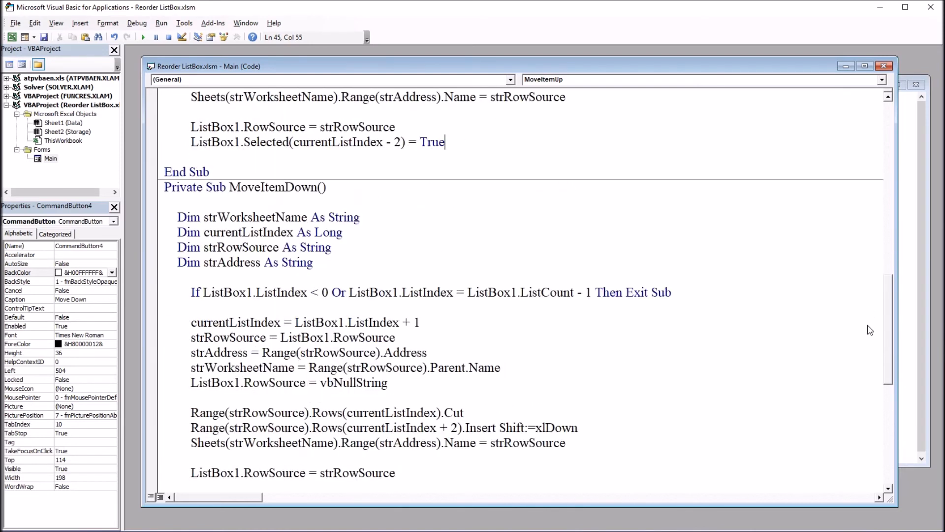
scroll(down, 3)
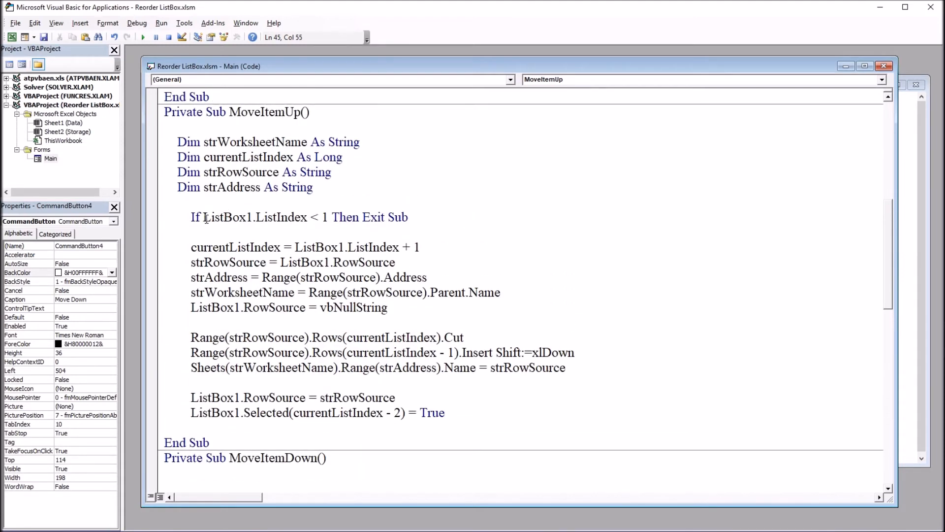
drag(203, 217, 328, 217)
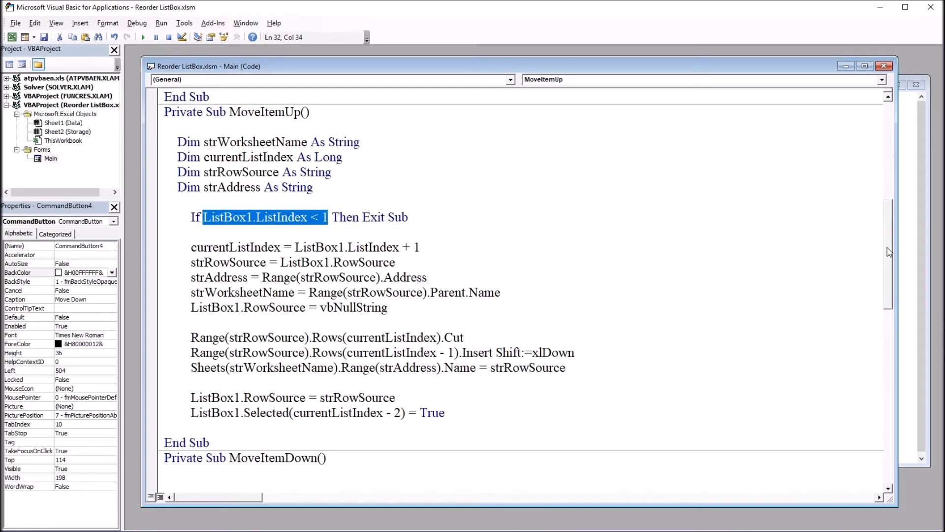
scroll(down, 3)
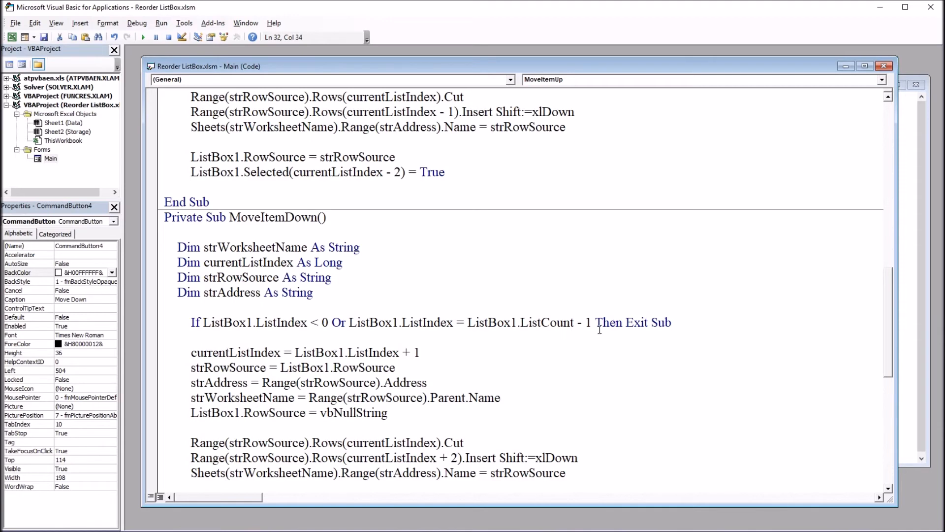
drag(392, 322, 593, 322)
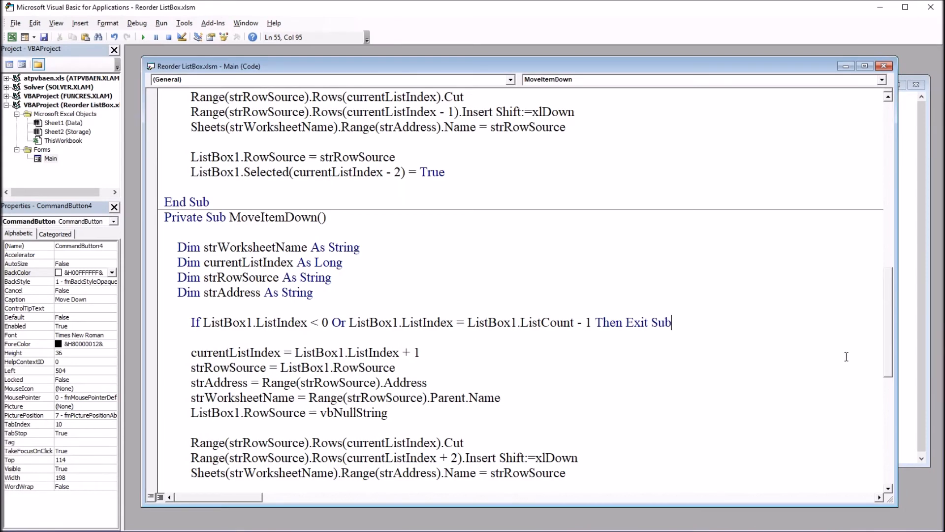
scroll(down, 3)
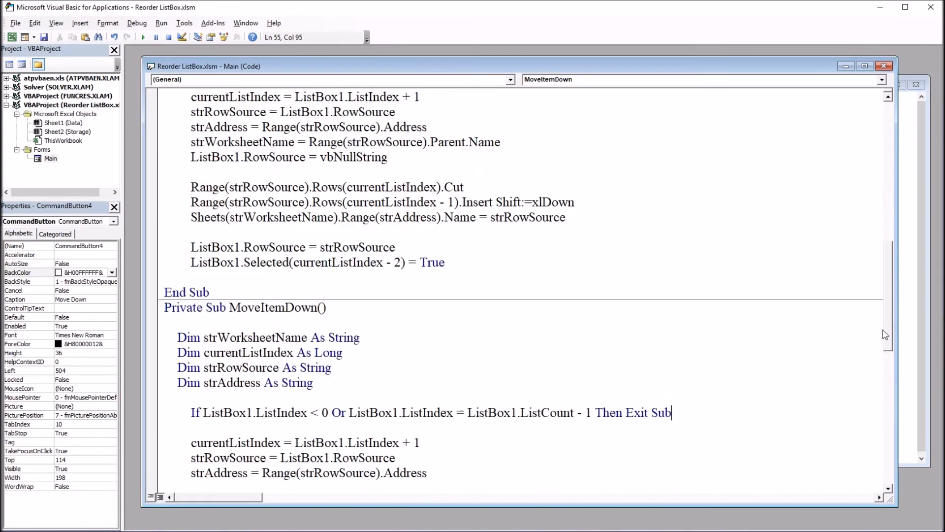
scroll(down, 3)
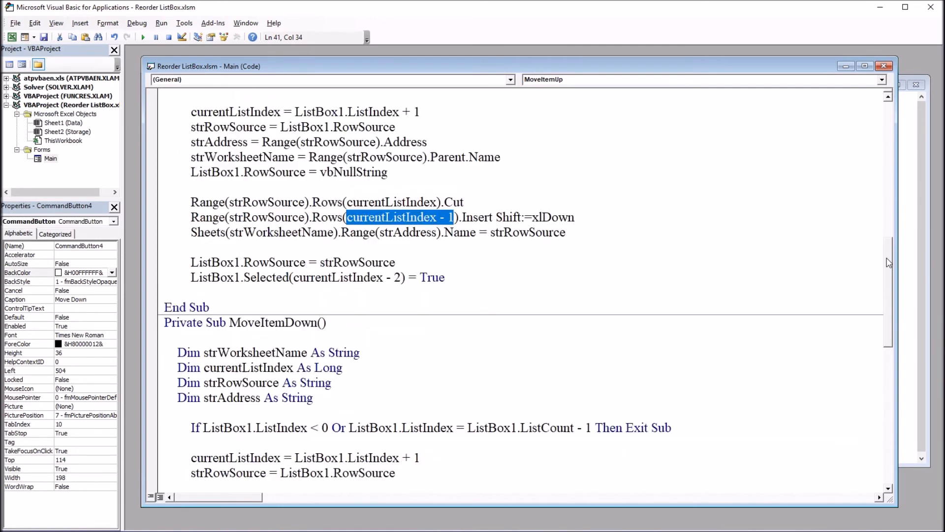
scroll(down, 3)
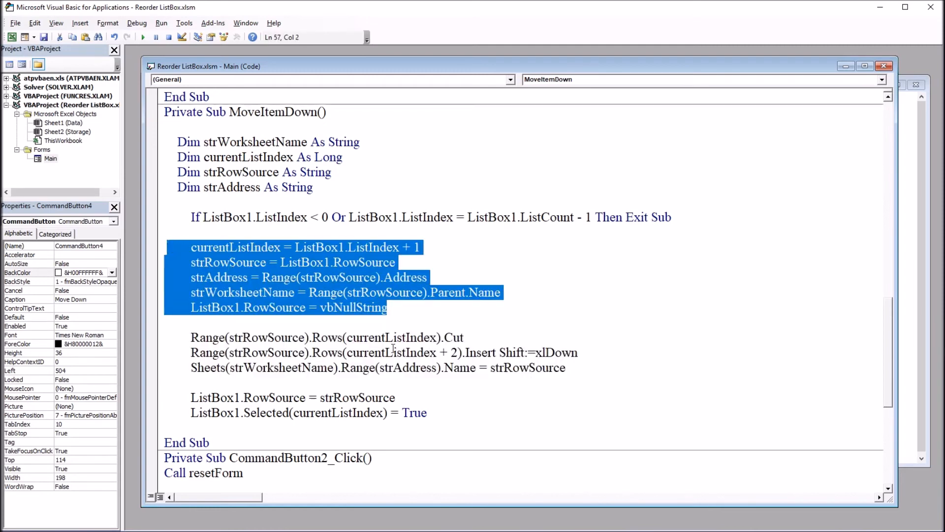
click(829, 363)
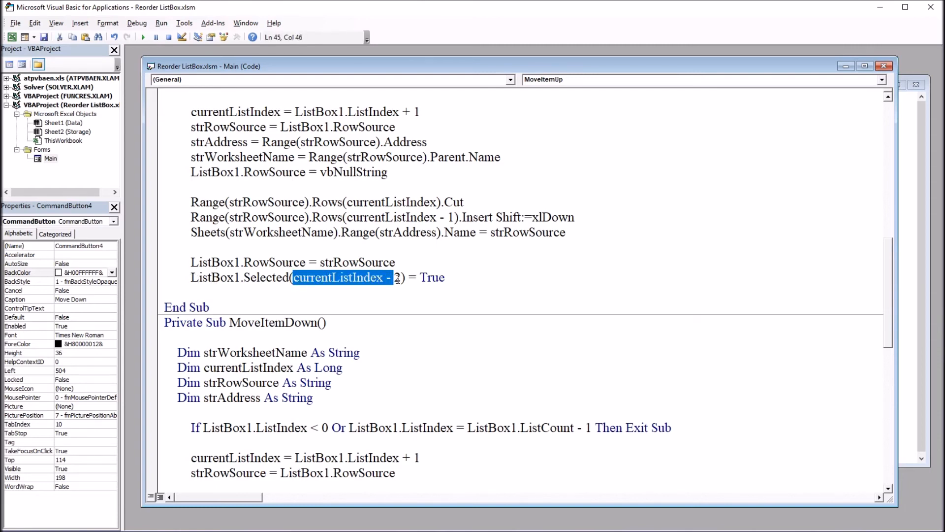
text(2).Insert Shift:=xlDown)
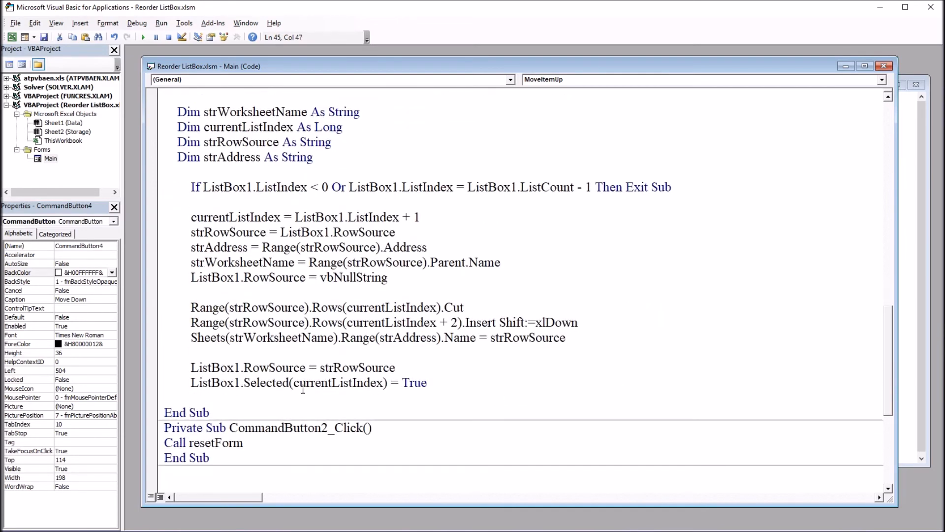
double_click(337, 382)
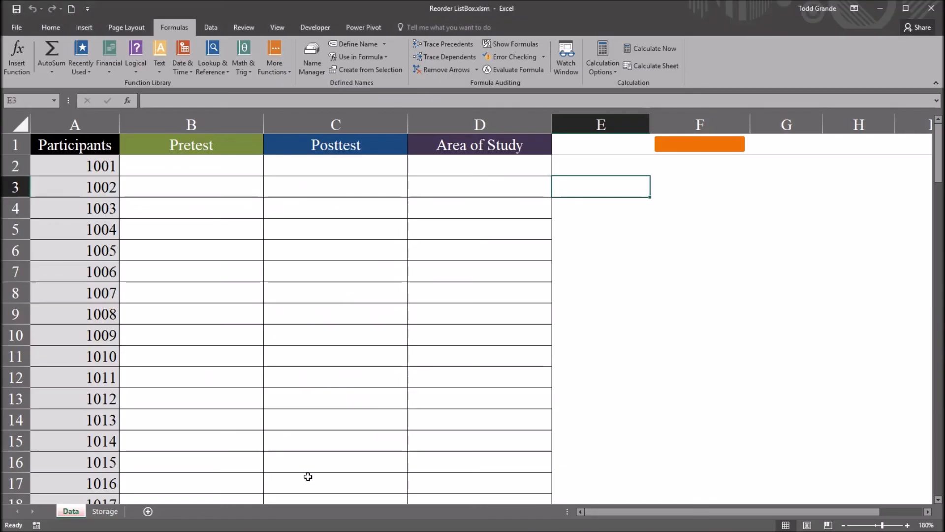
View the Storage sheet's A1:B10 list of areas and select Behavioral Science in row 5
click(104, 512)
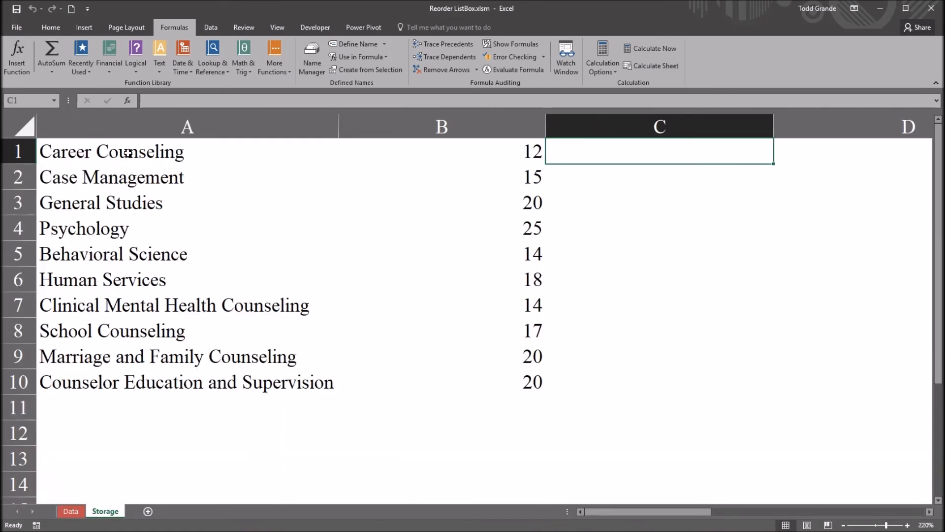
drag(111, 151, 449, 382)
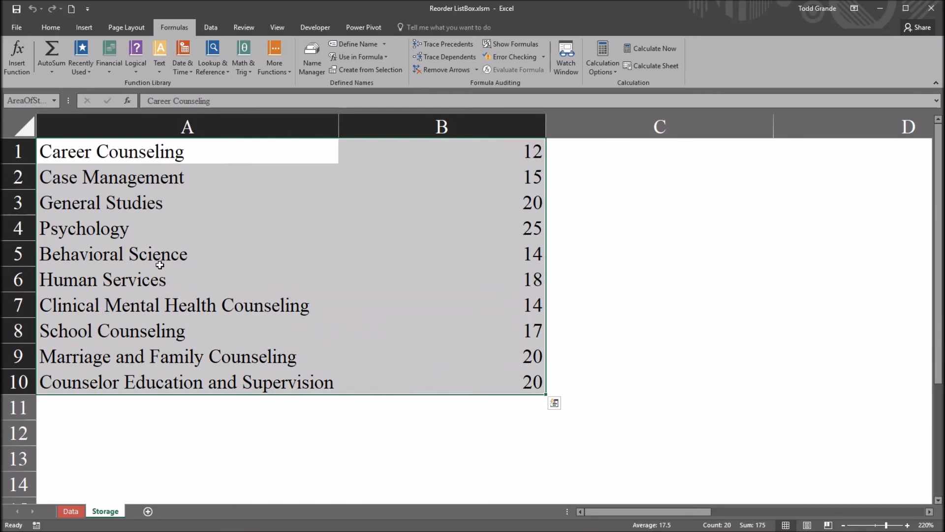
click(111, 254)
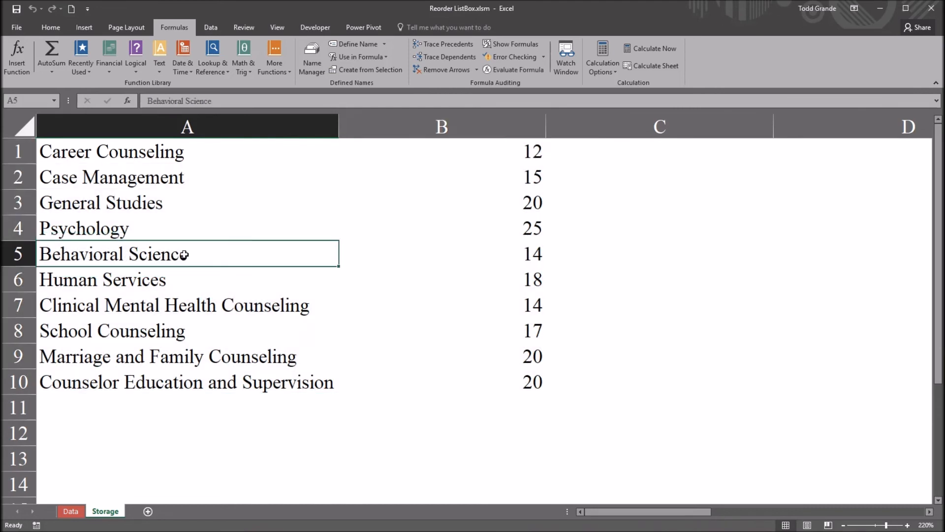
mouse_move(300, 261)
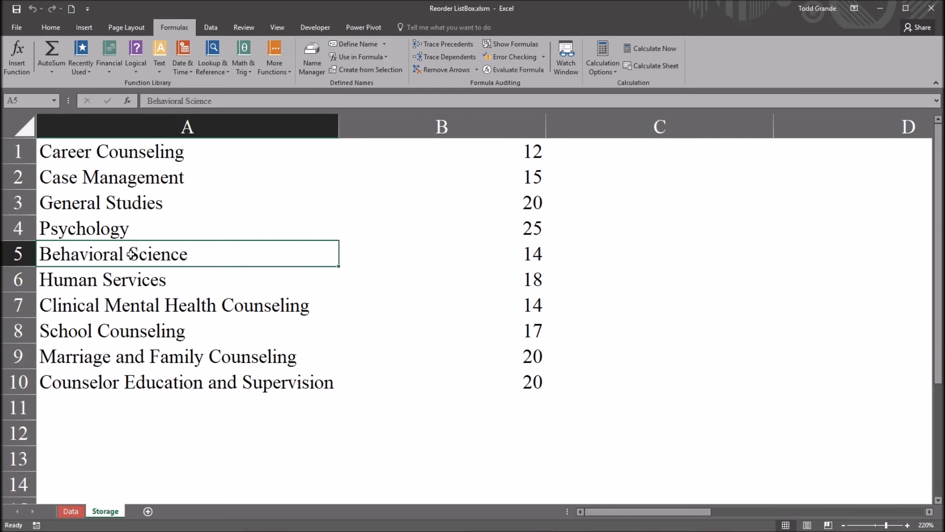
mouse_move(112, 484)
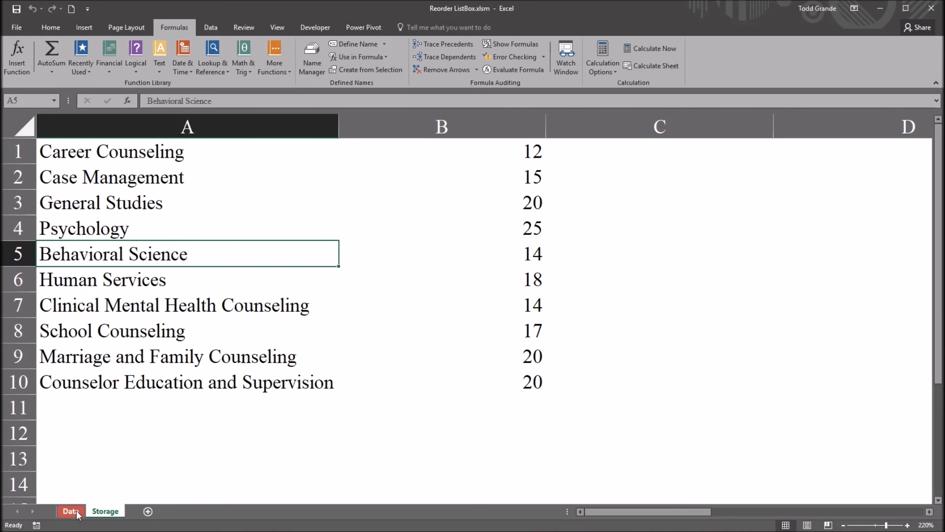
Move Behavioral Science up in the Enter Data form's list and check its new row on the Storage sheet
click(68, 511)
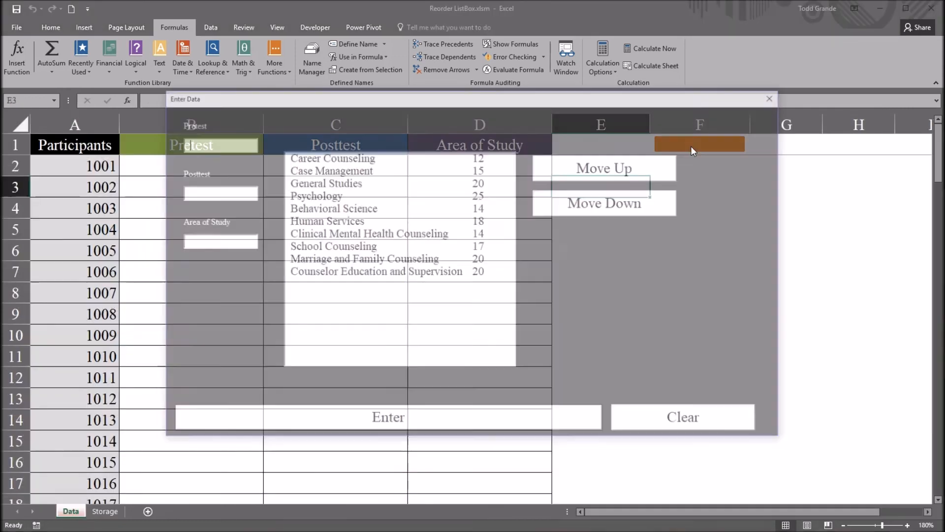
click(333, 208)
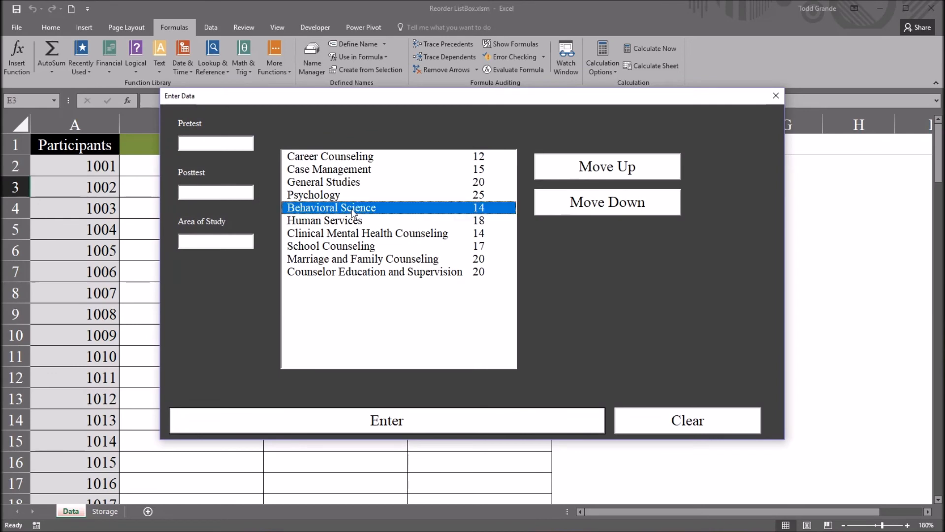
click(607, 166)
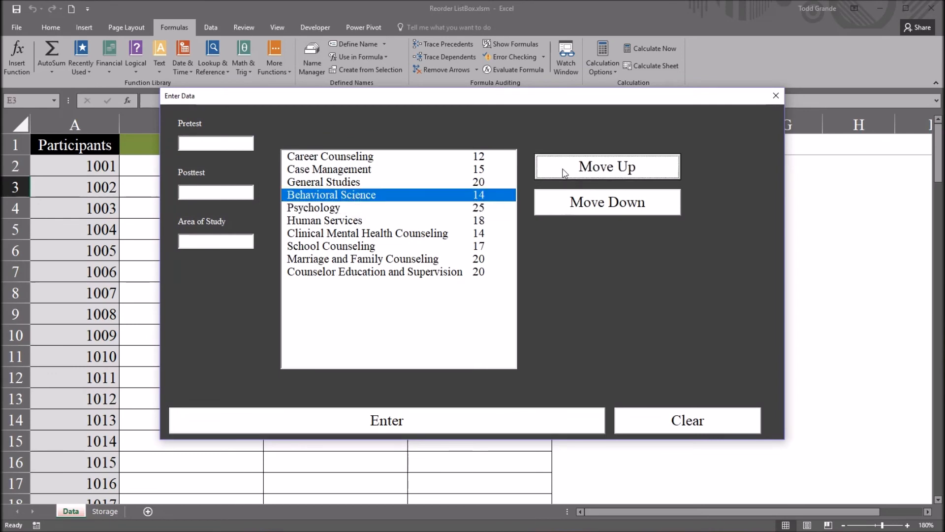
click(606, 167)
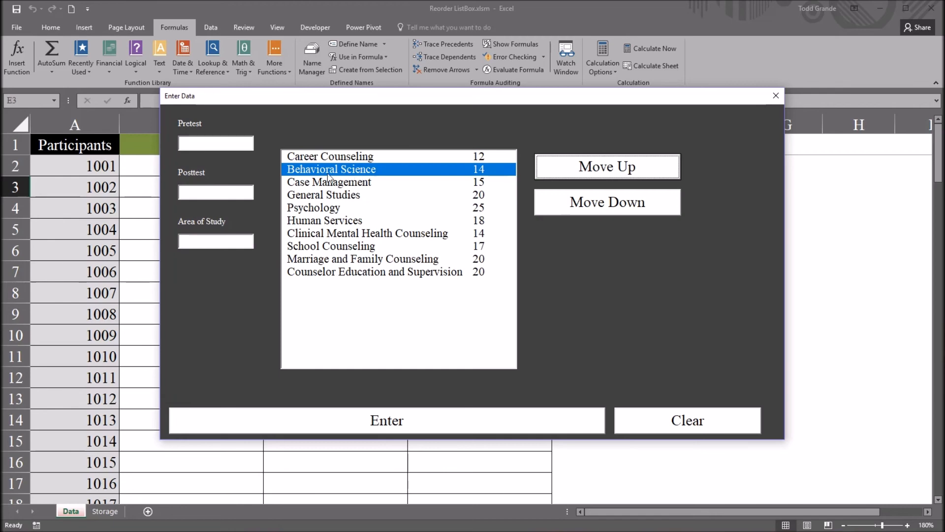
mouse_move(350, 174)
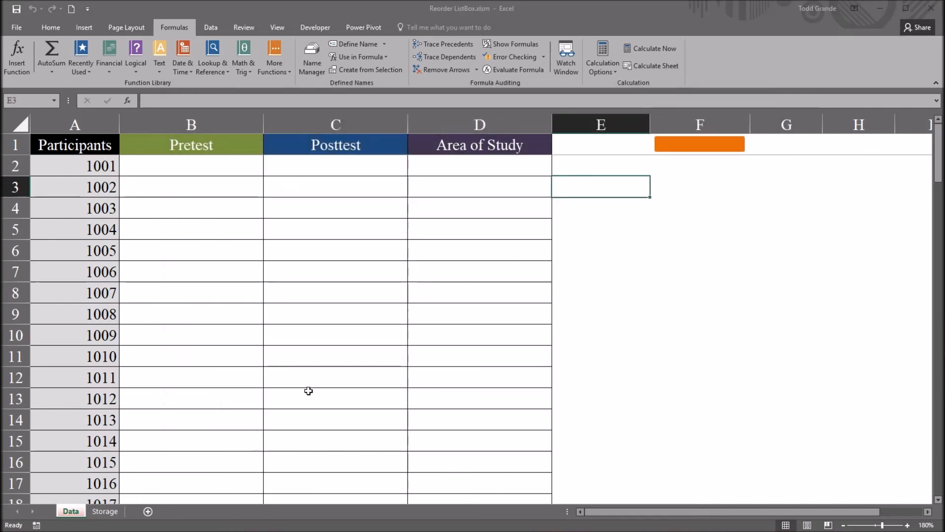
click(104, 511)
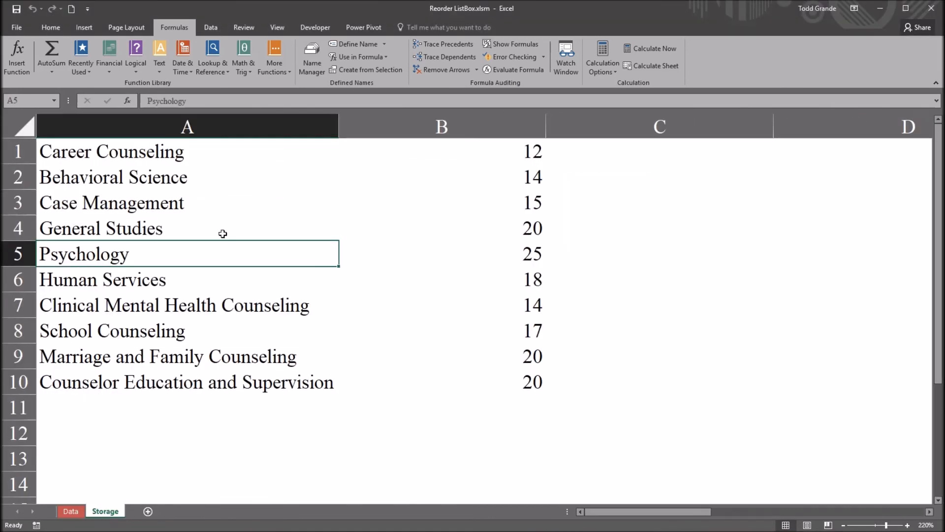
mouse_move(200, 201)
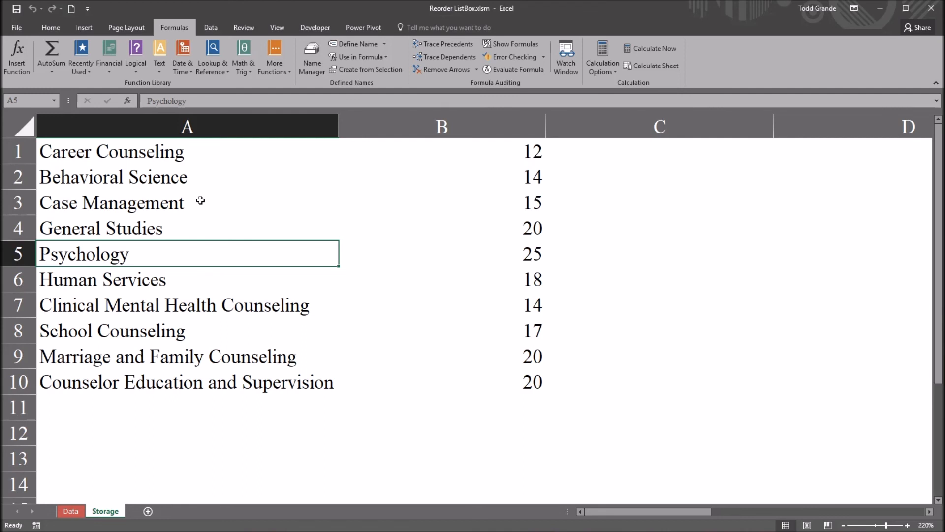
mouse_move(216, 172)
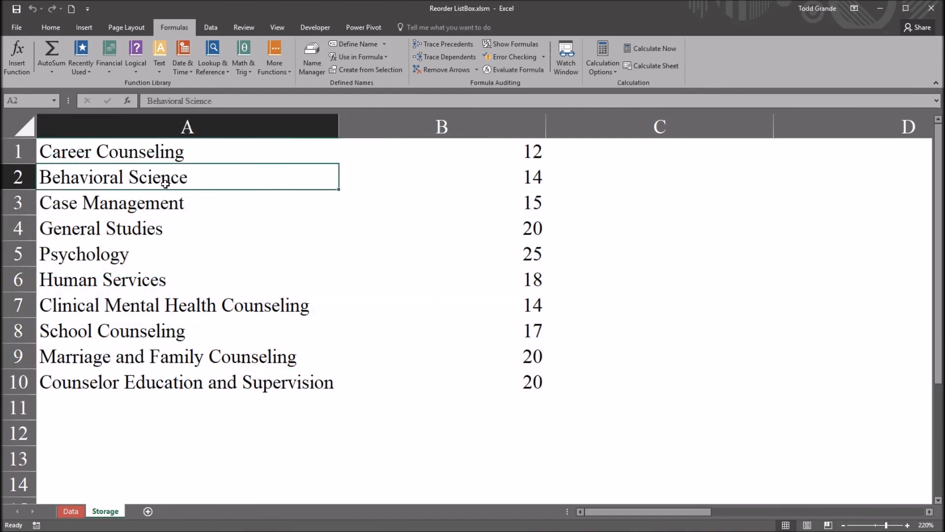
mouse_move(199, 290)
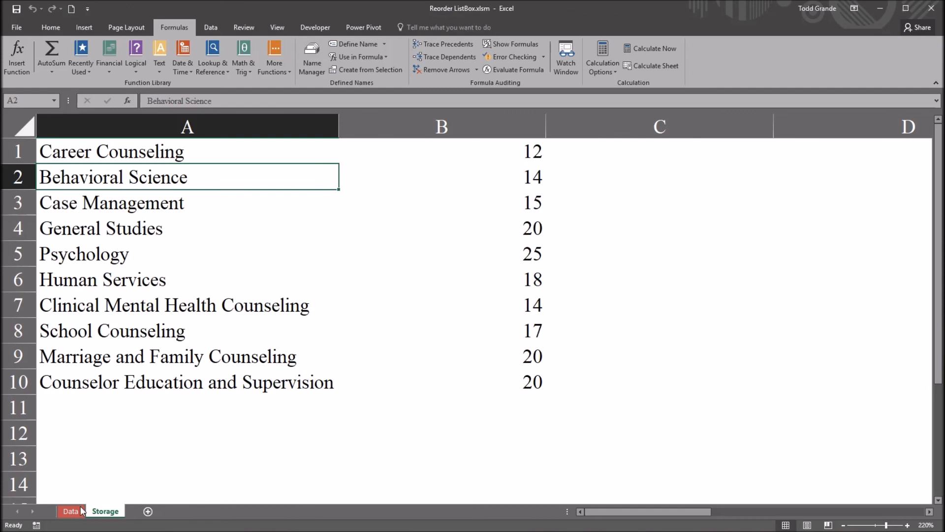
Move Case Management down the Enter Data form's list to the bottom
click(71, 511)
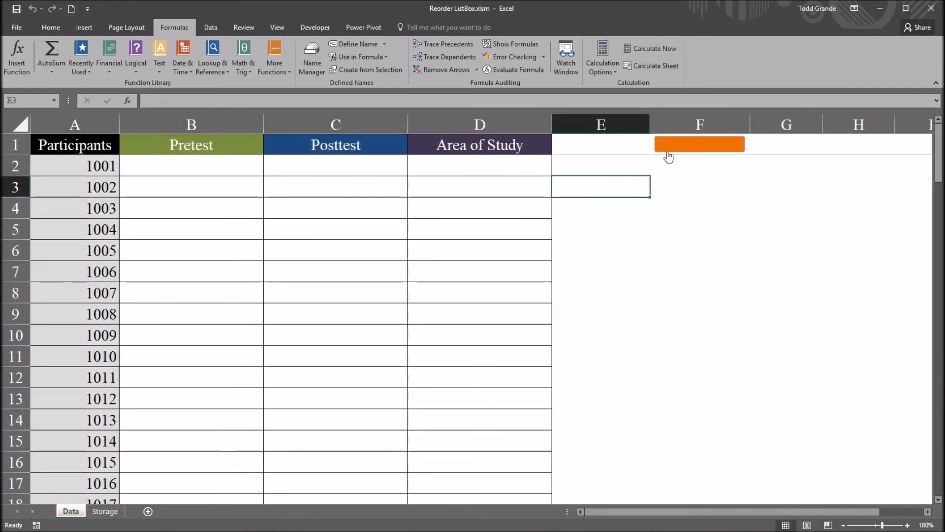
click(699, 144)
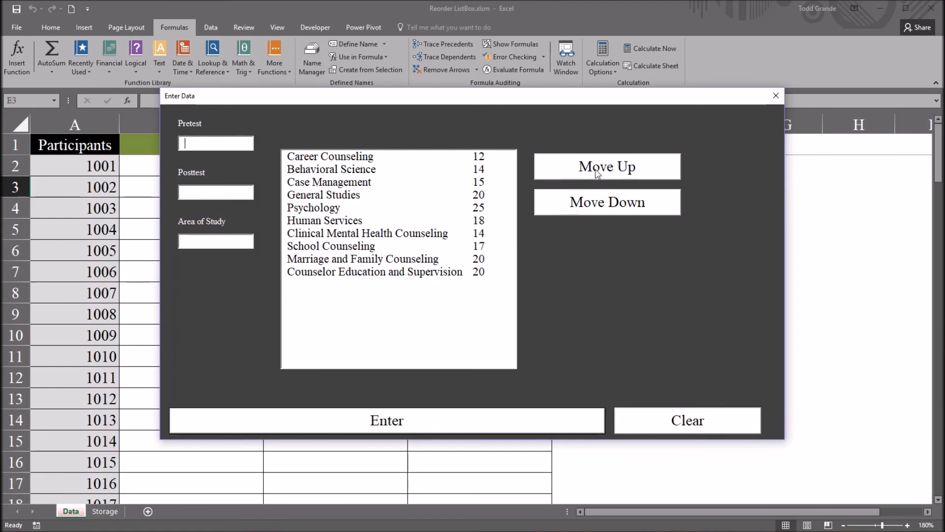
mouse_move(334, 209)
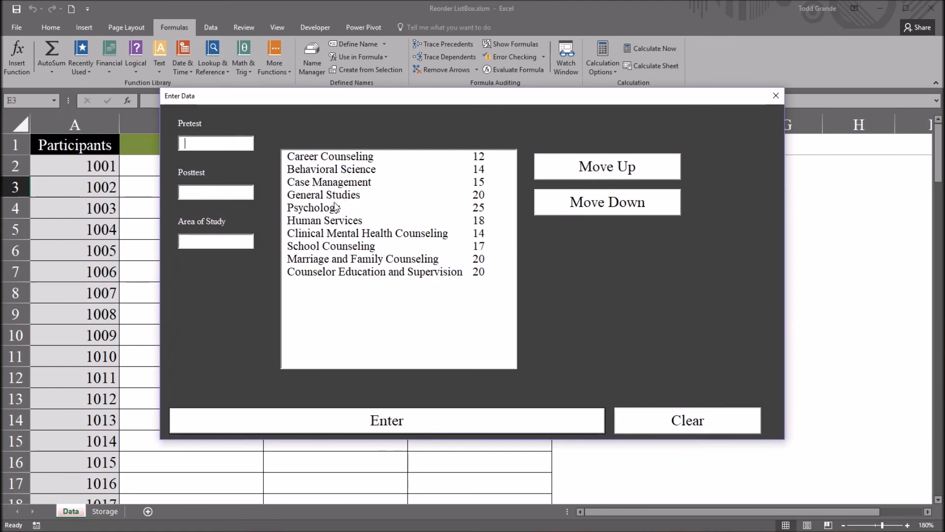
click(329, 182)
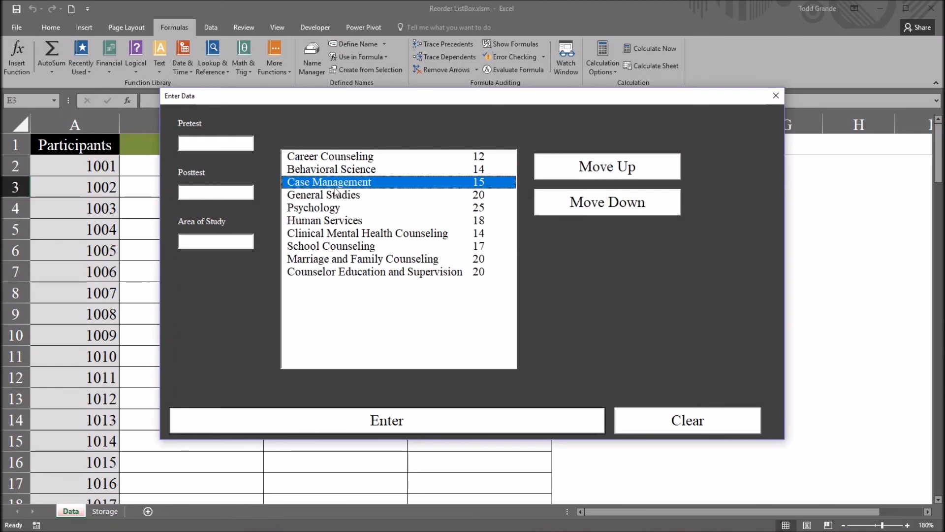
click(607, 202)
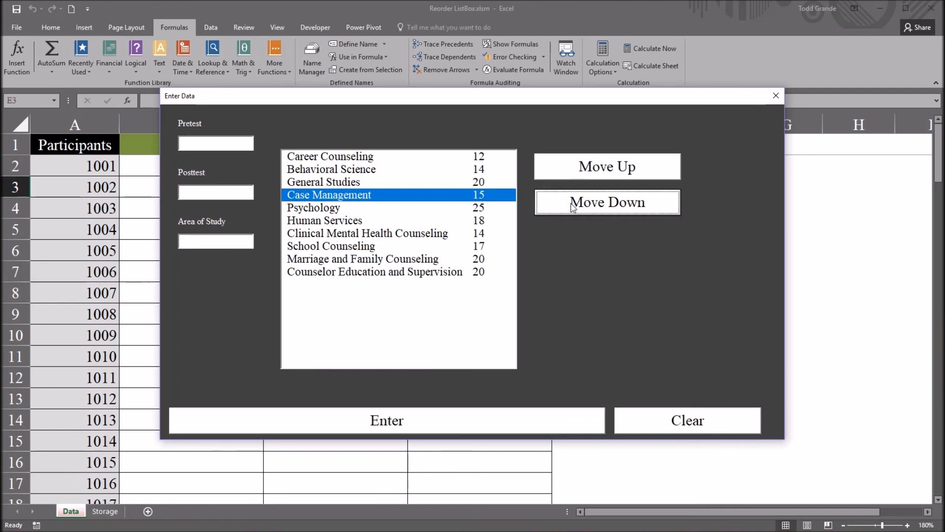
click(607, 203)
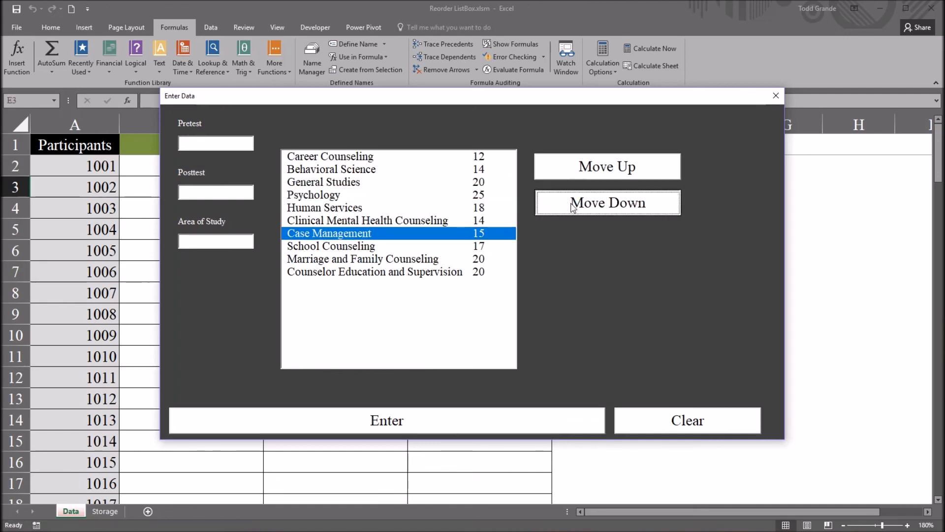
click(607, 203)
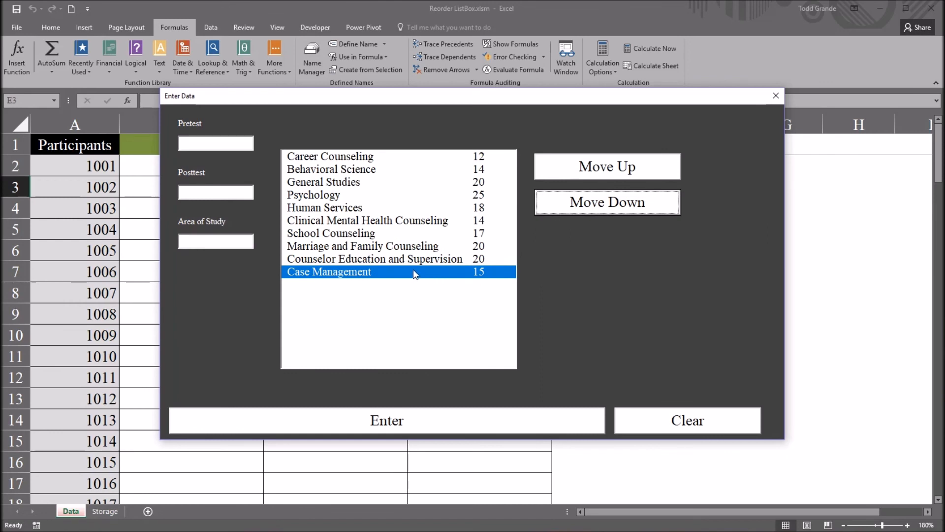
mouse_move(366, 276)
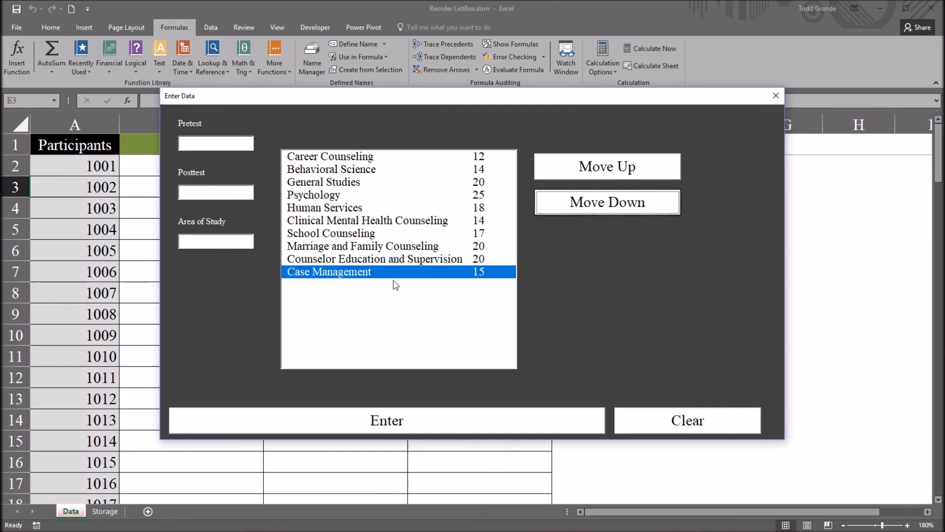
mouse_move(776, 95)
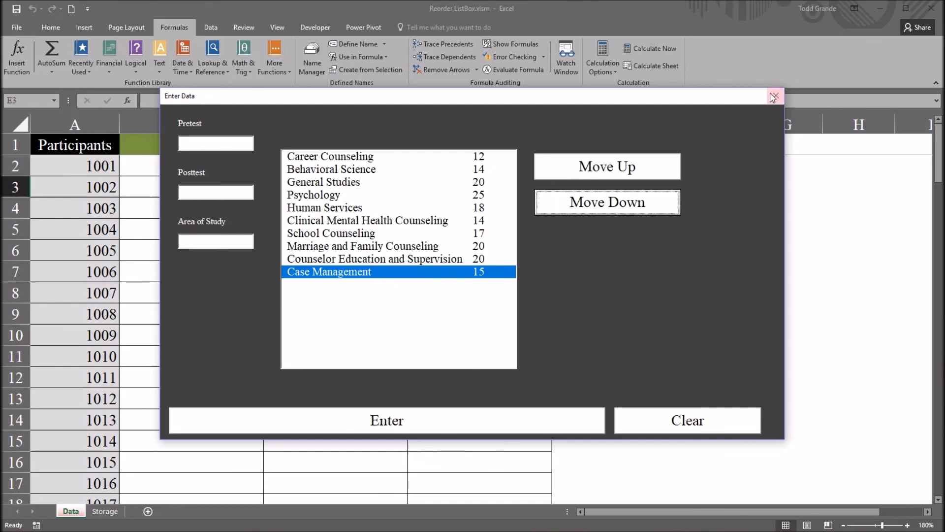
Close the form and confirm Case Management sits last in row 10 on the Storage sheet
click(774, 95)
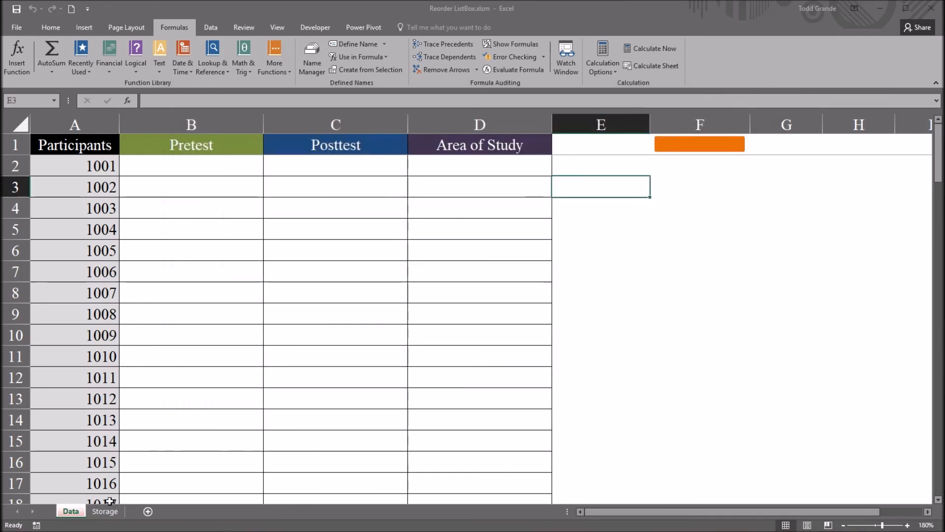
click(105, 511)
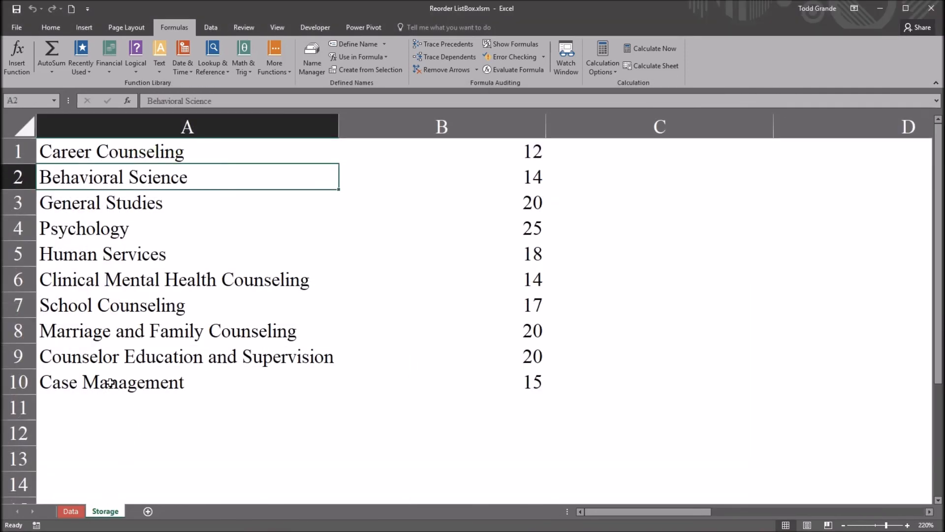